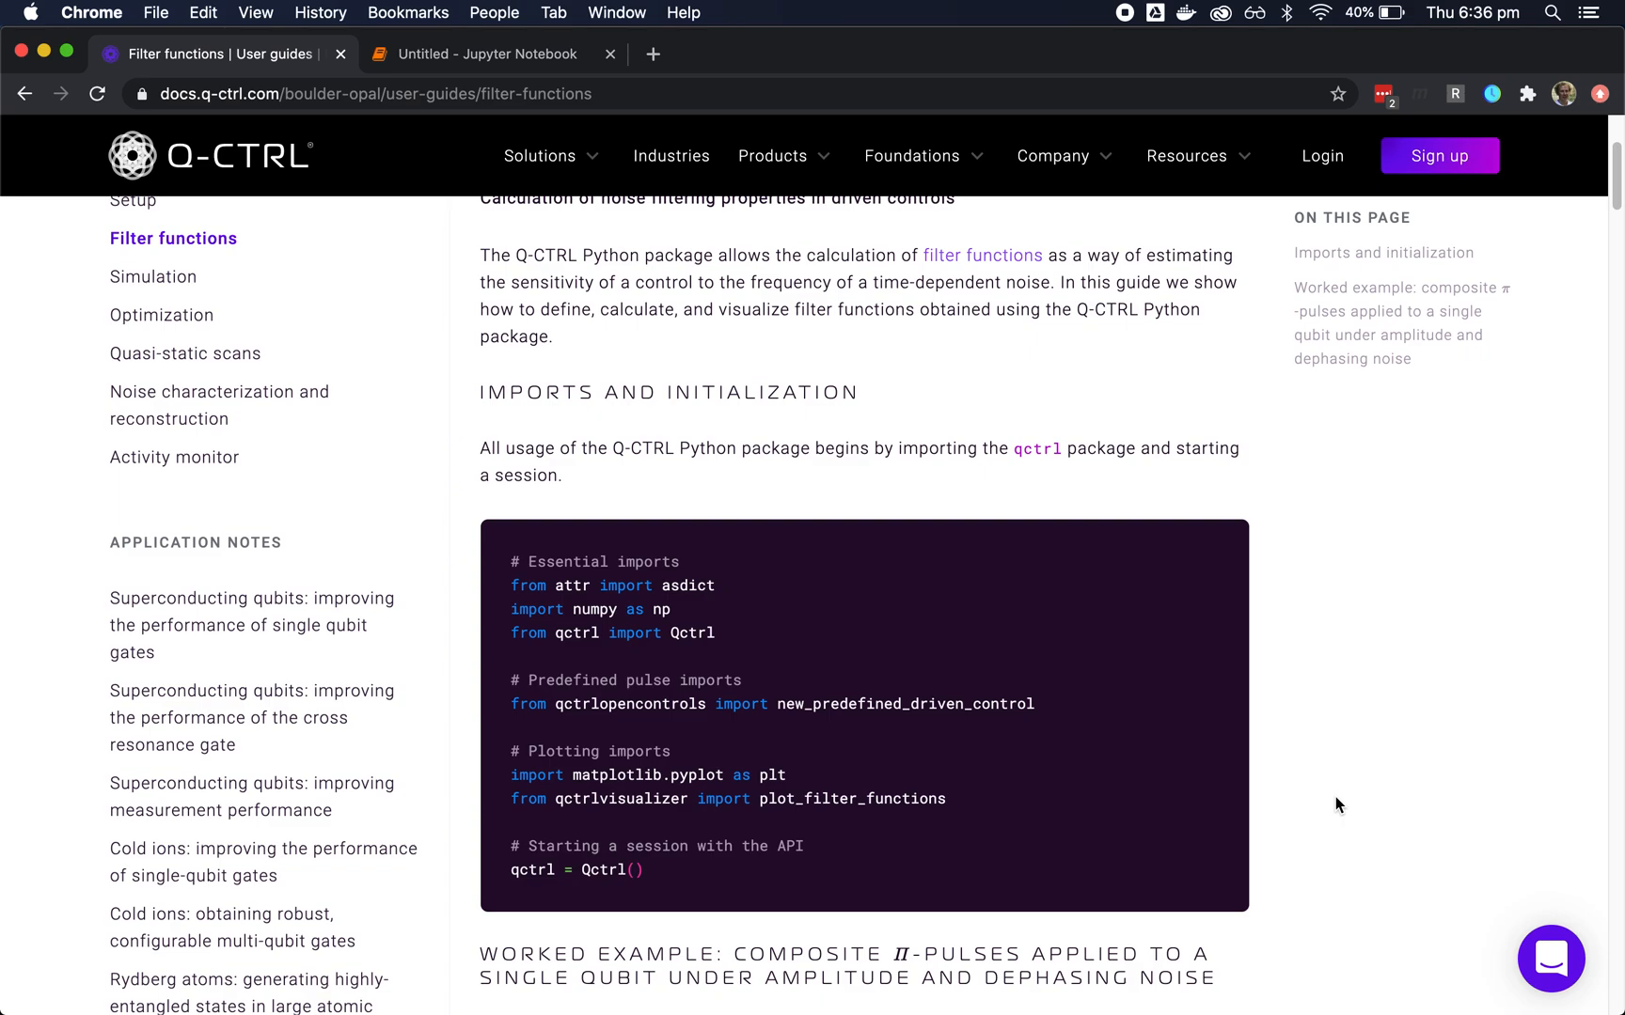
{"action": "mouse_move", "coordinate": [1262, 664]}
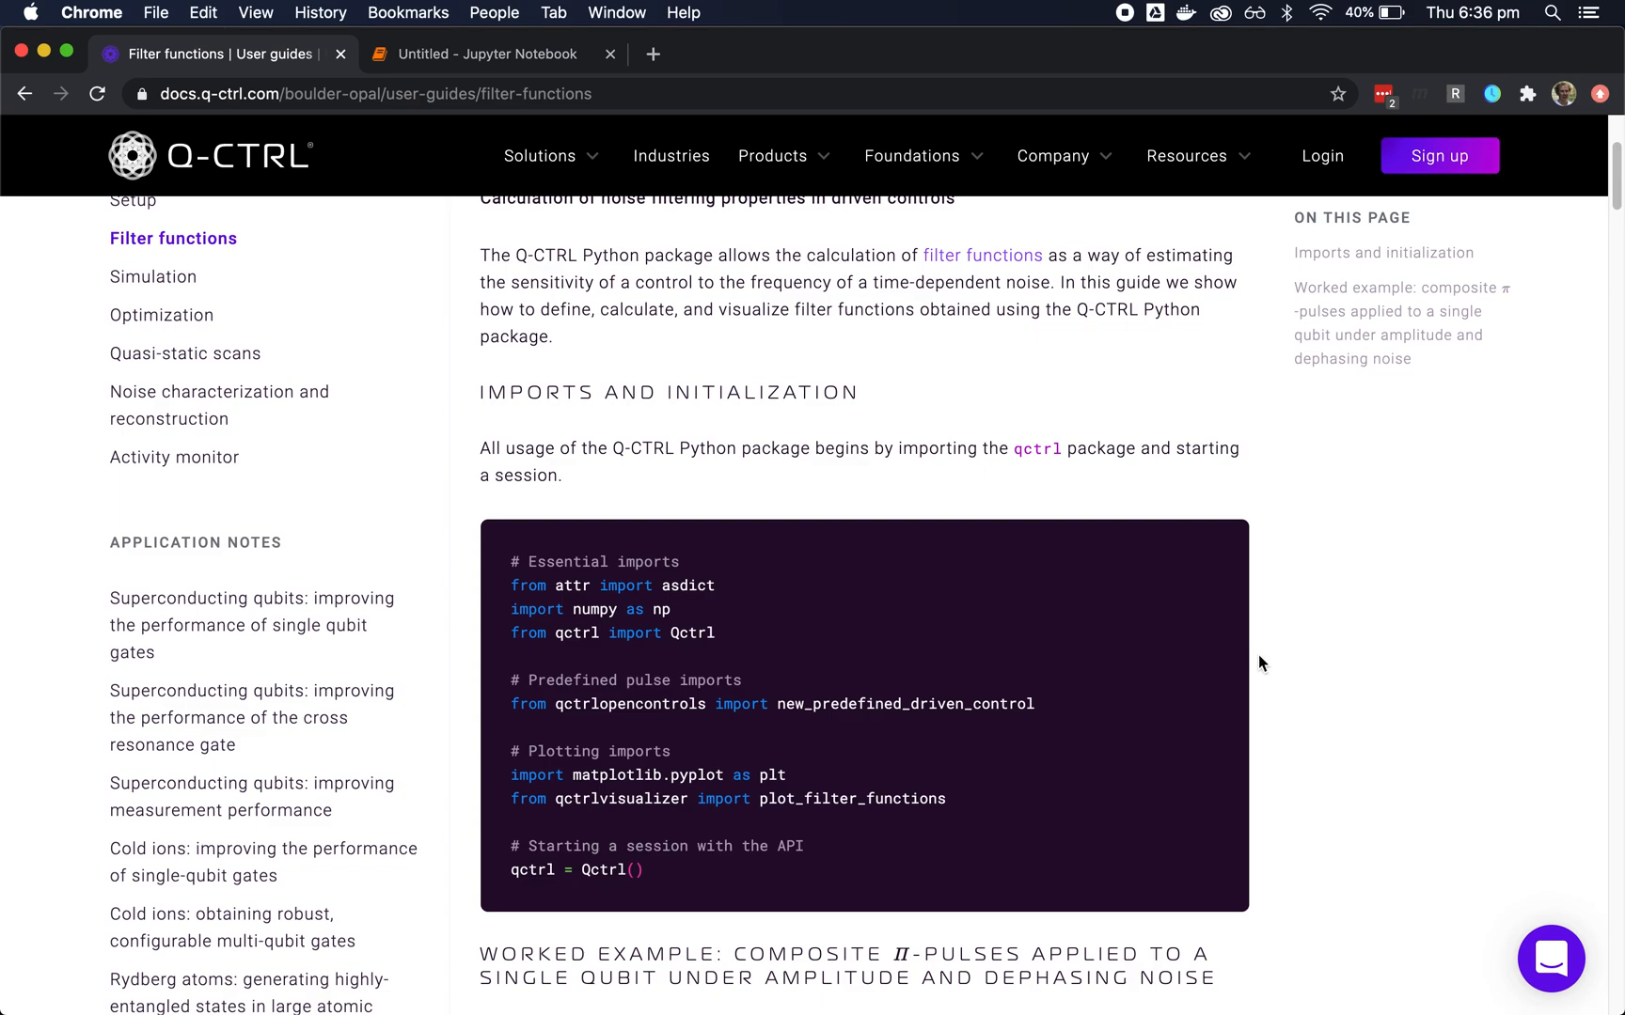
{"action": "mouse_move", "coordinate": [537, 73]}
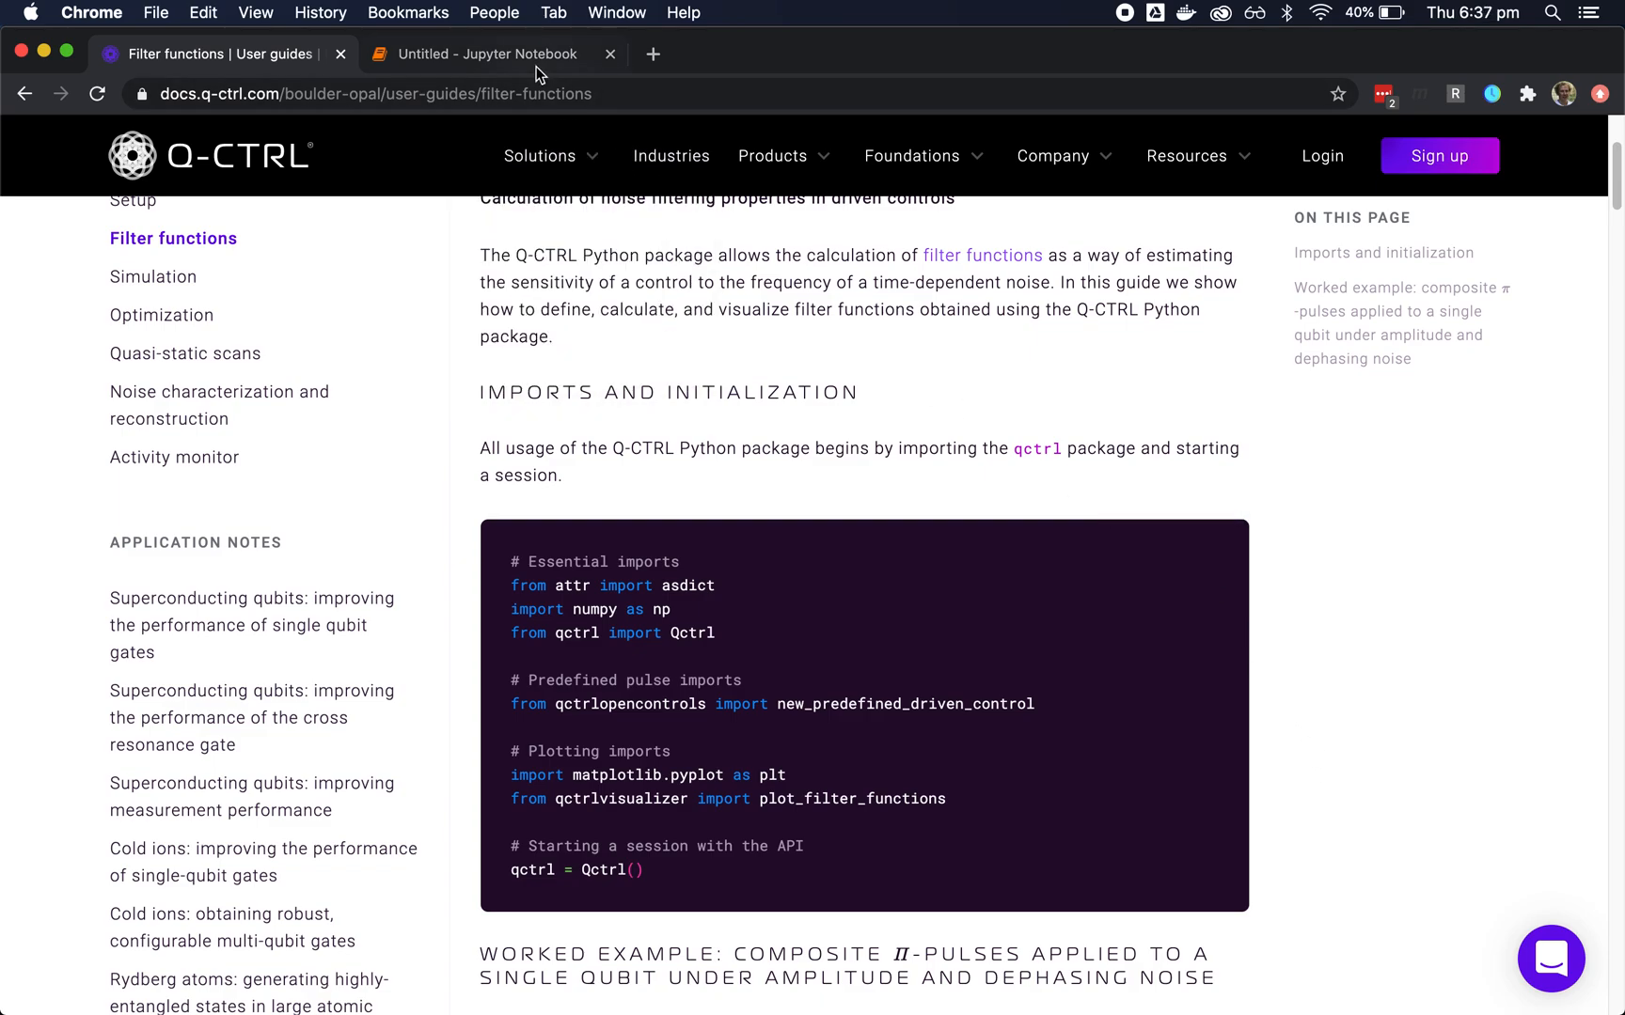
- Begin a cell 'result = qctrl.functions.' and bring up completions to pick calculate_filter_function
{"action": "left_click", "coordinate": [487, 54]}
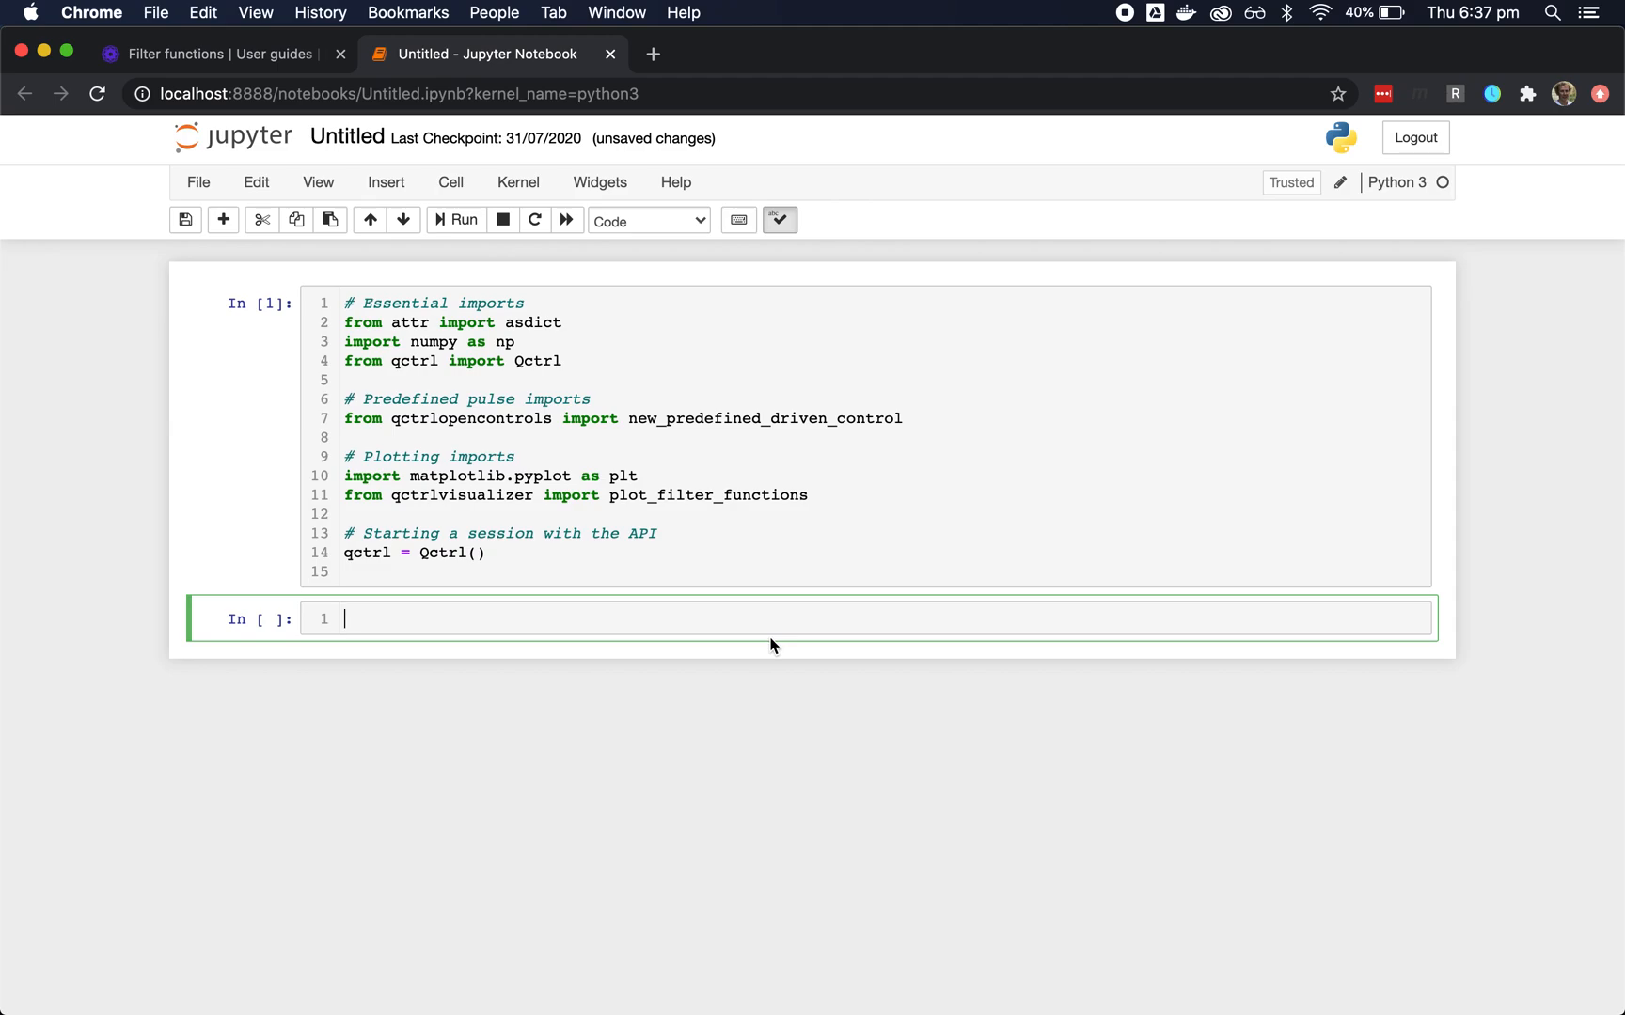
{"action": "type", "text": "result ="}
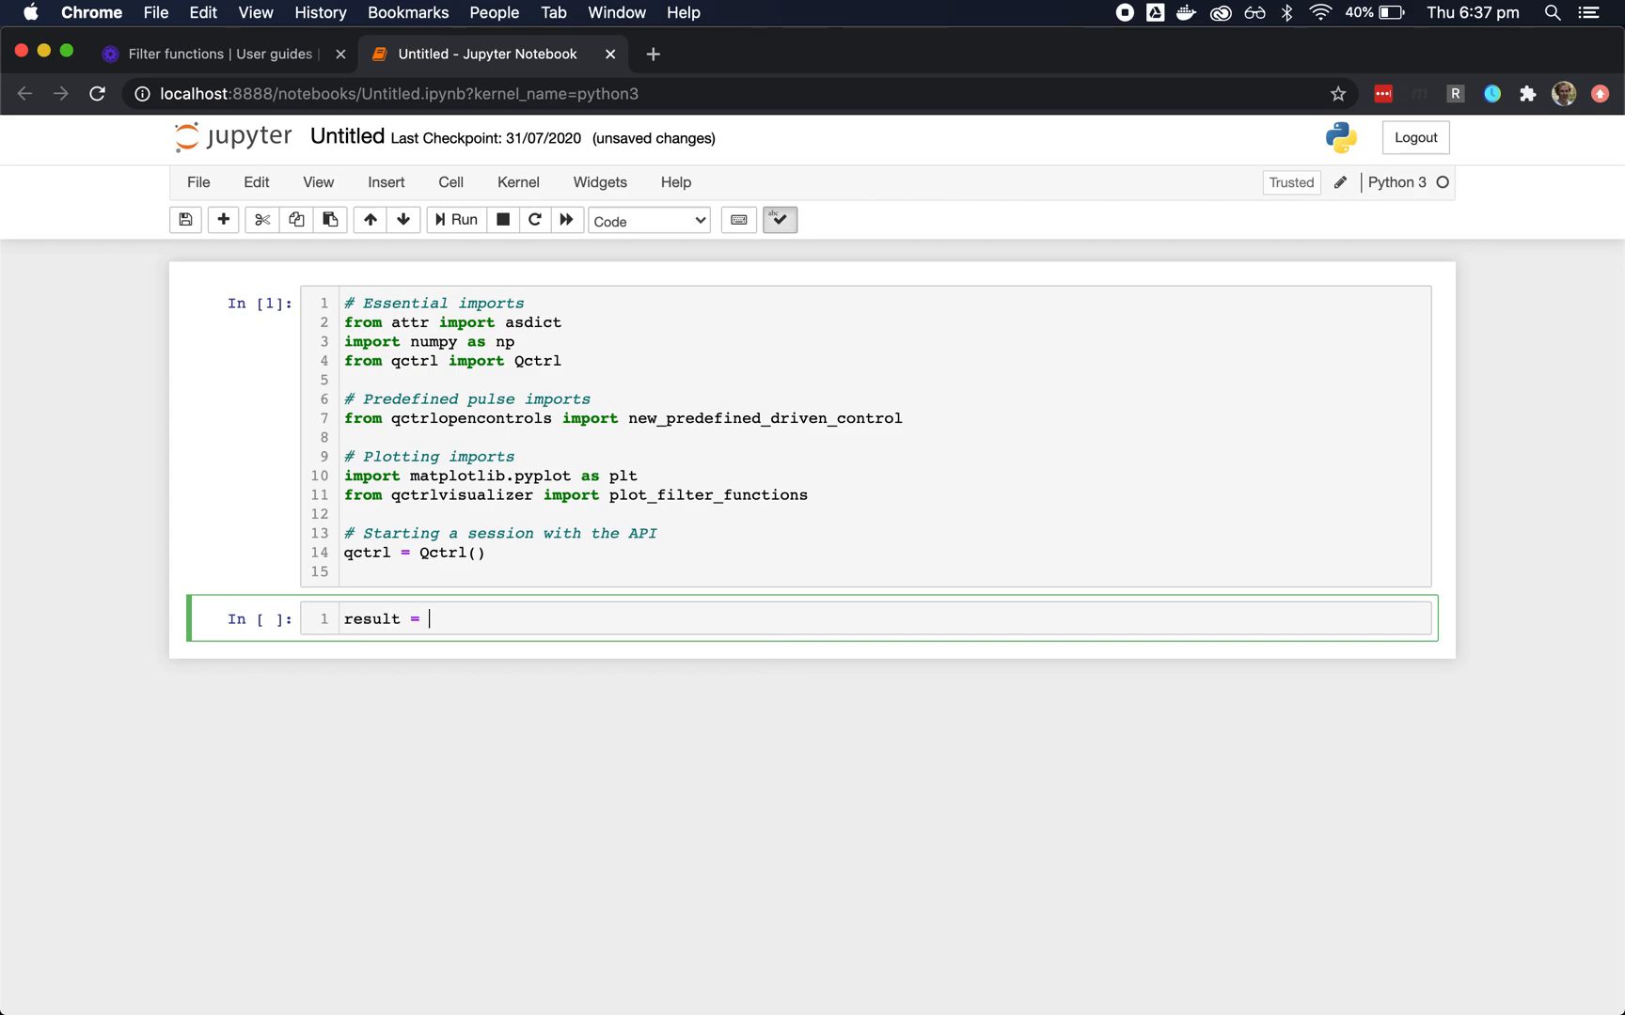
{"action": "type", "text": "qctrl"}
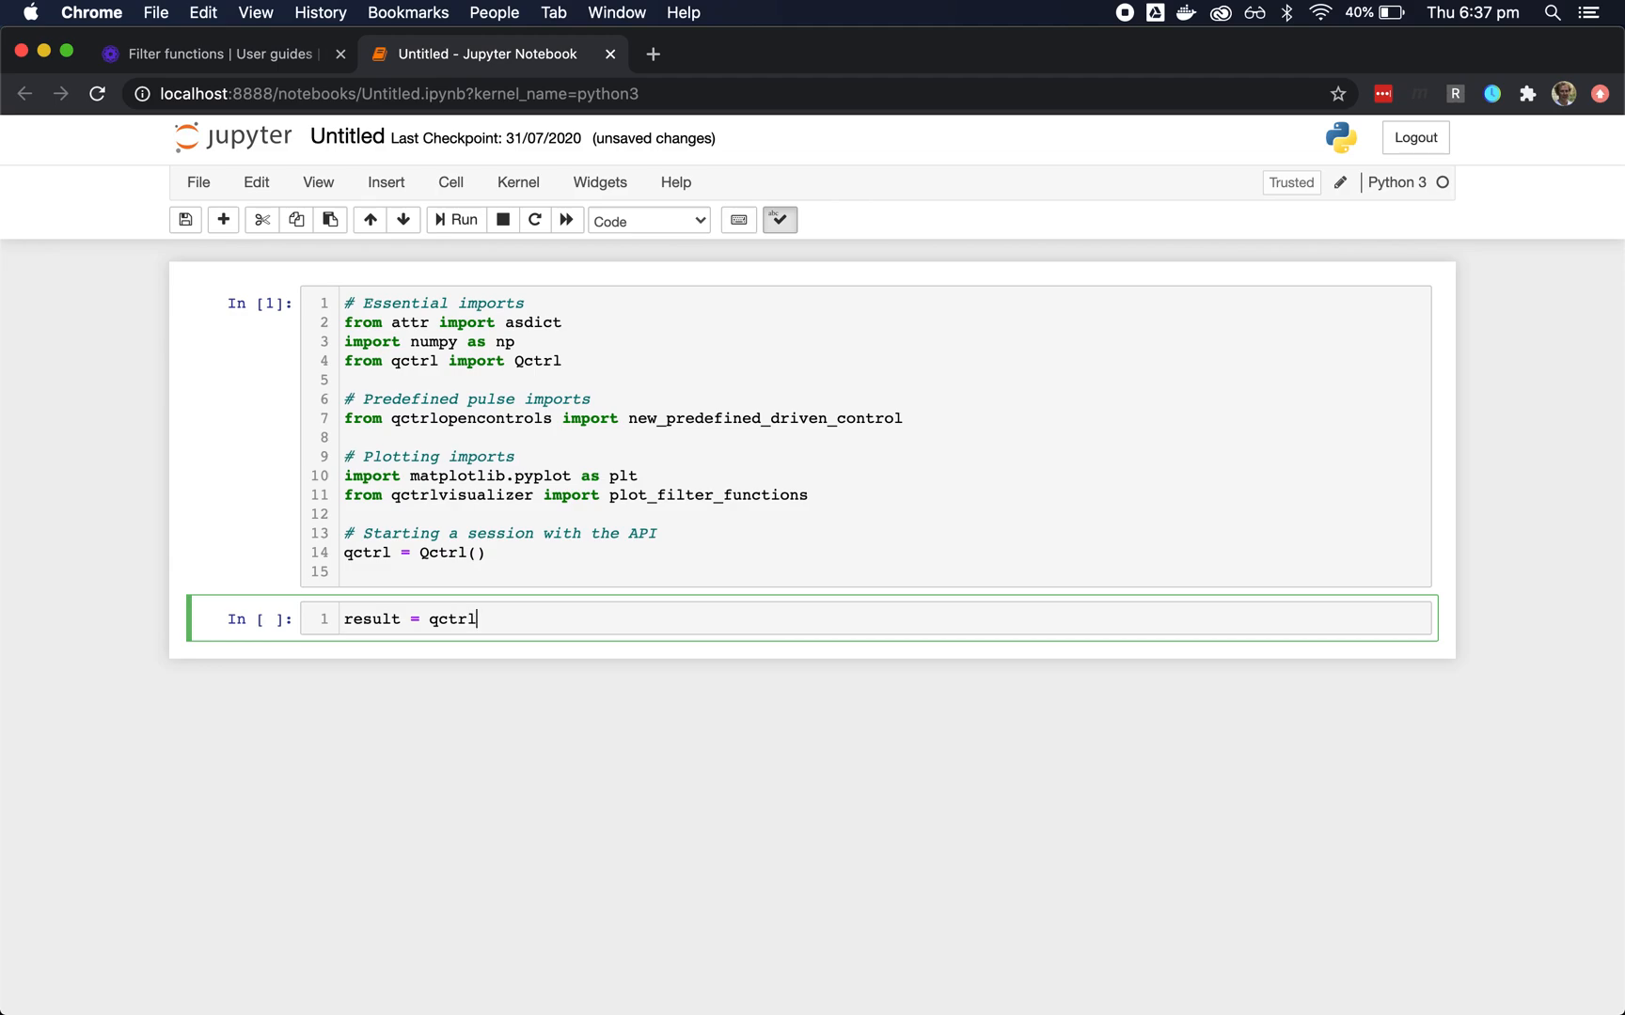
{"action": "type", "text": ".functions."}
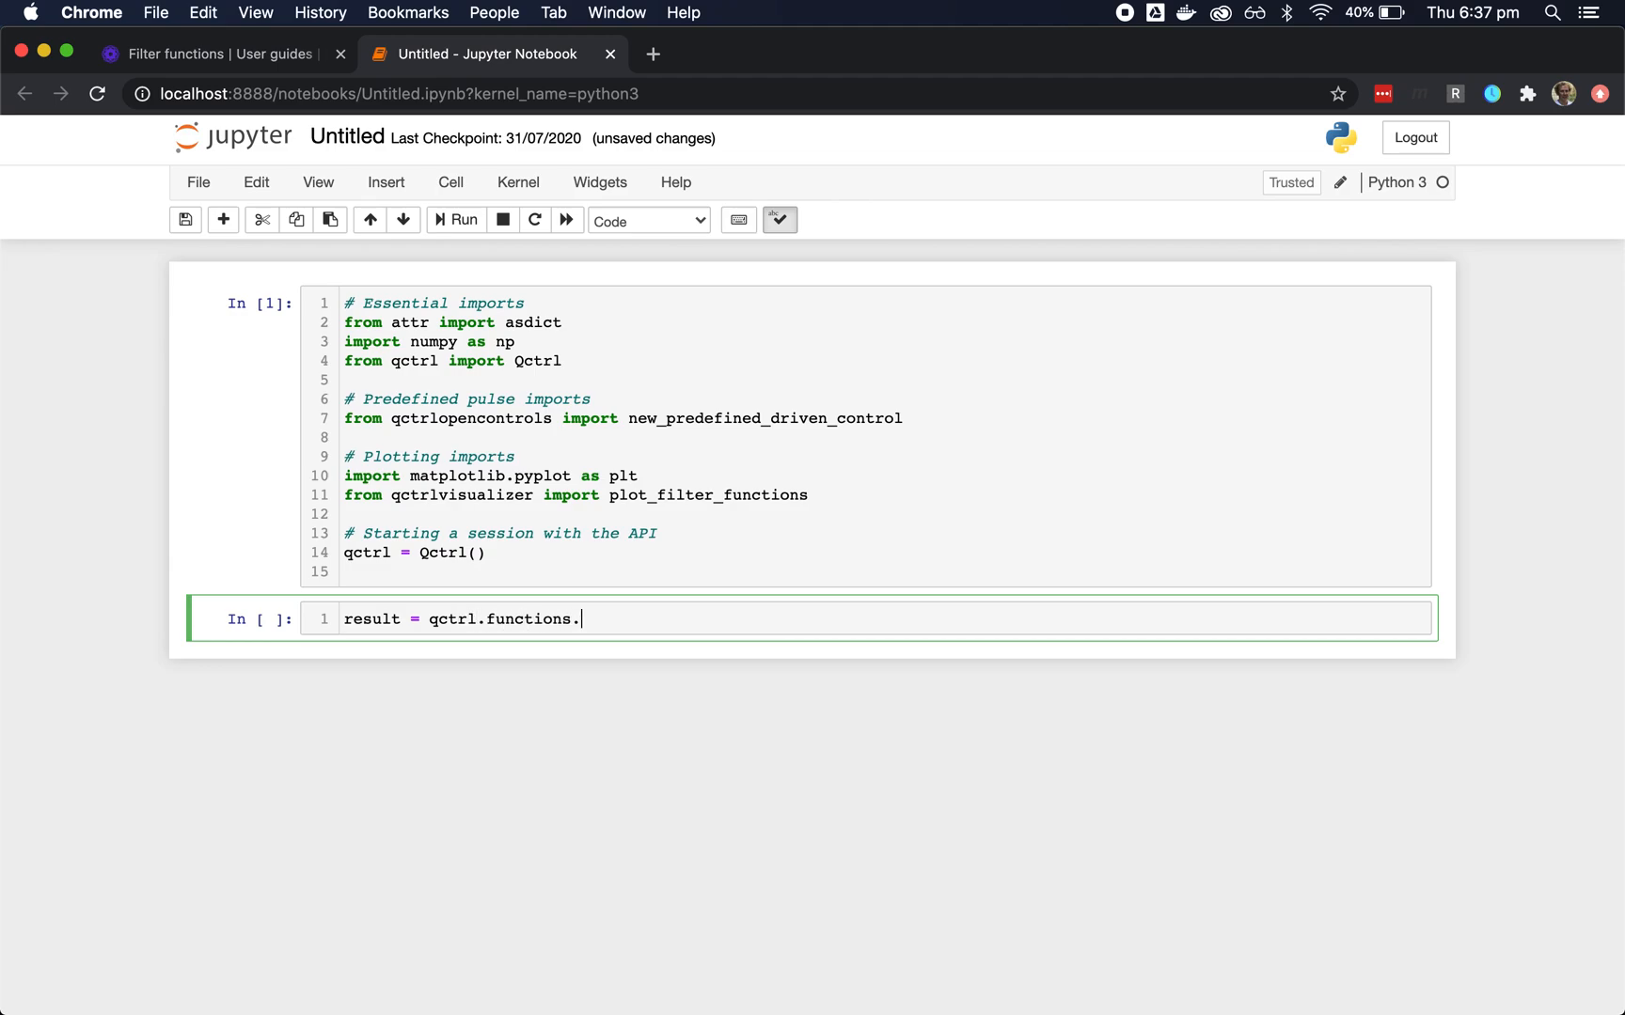
{"action": "key", "text": "Tab"}
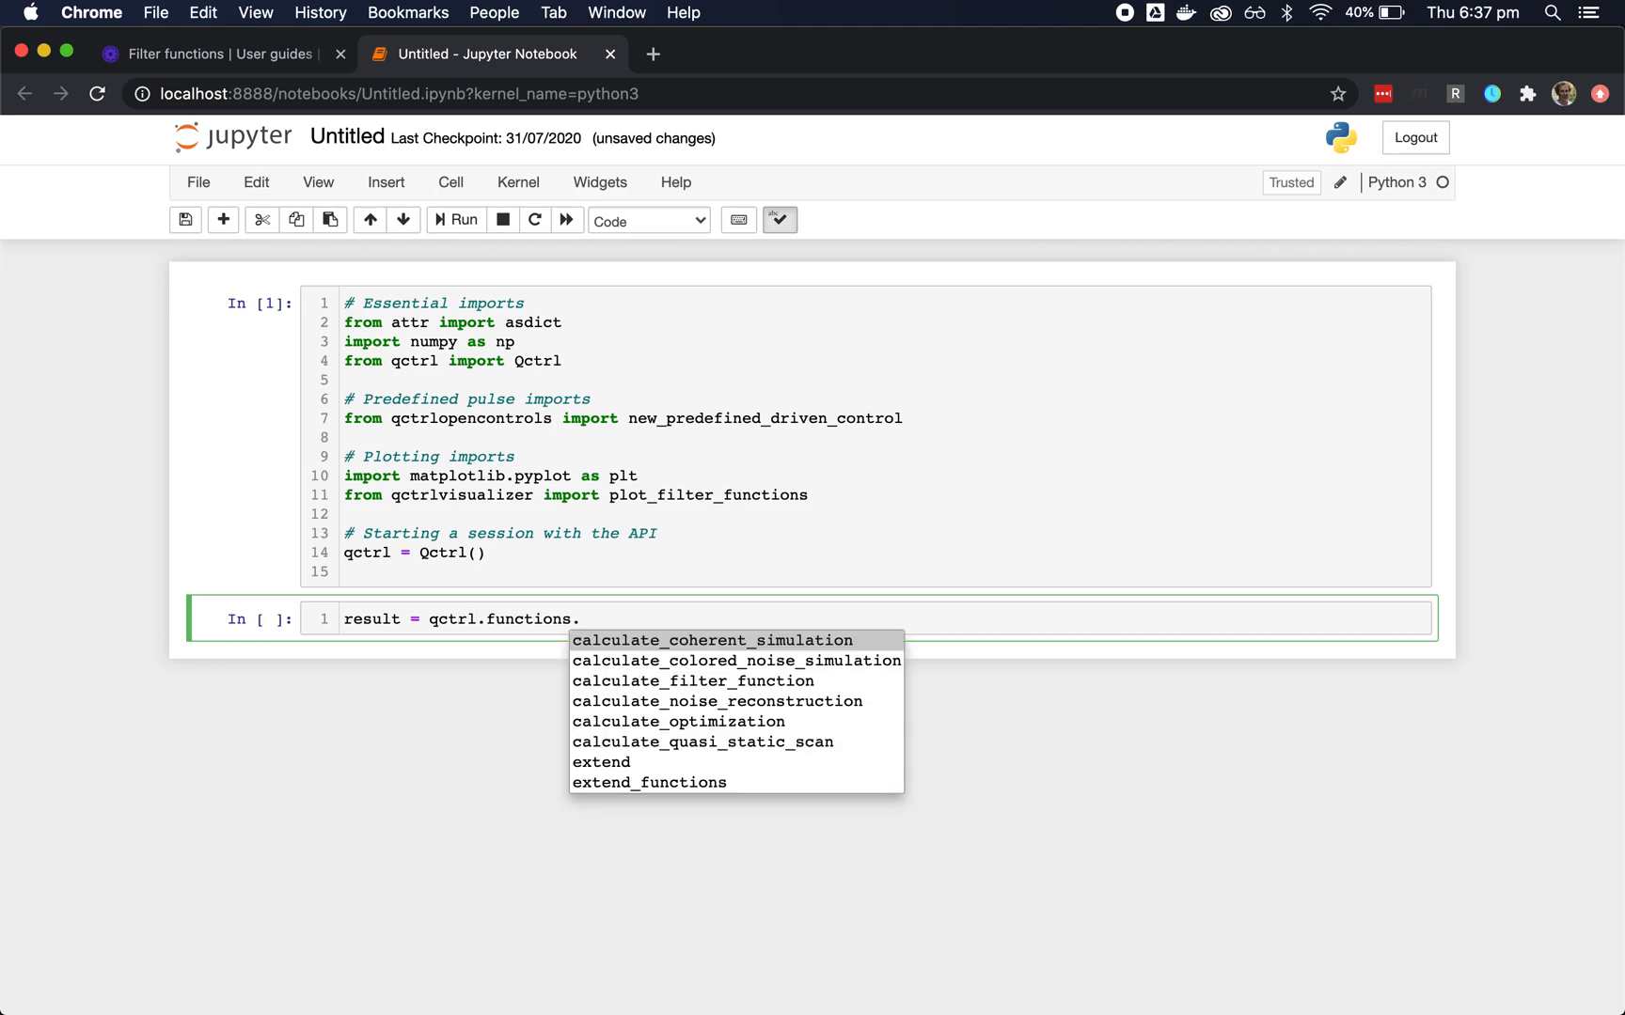
{"action": "mouse_move", "coordinate": [773, 643]}
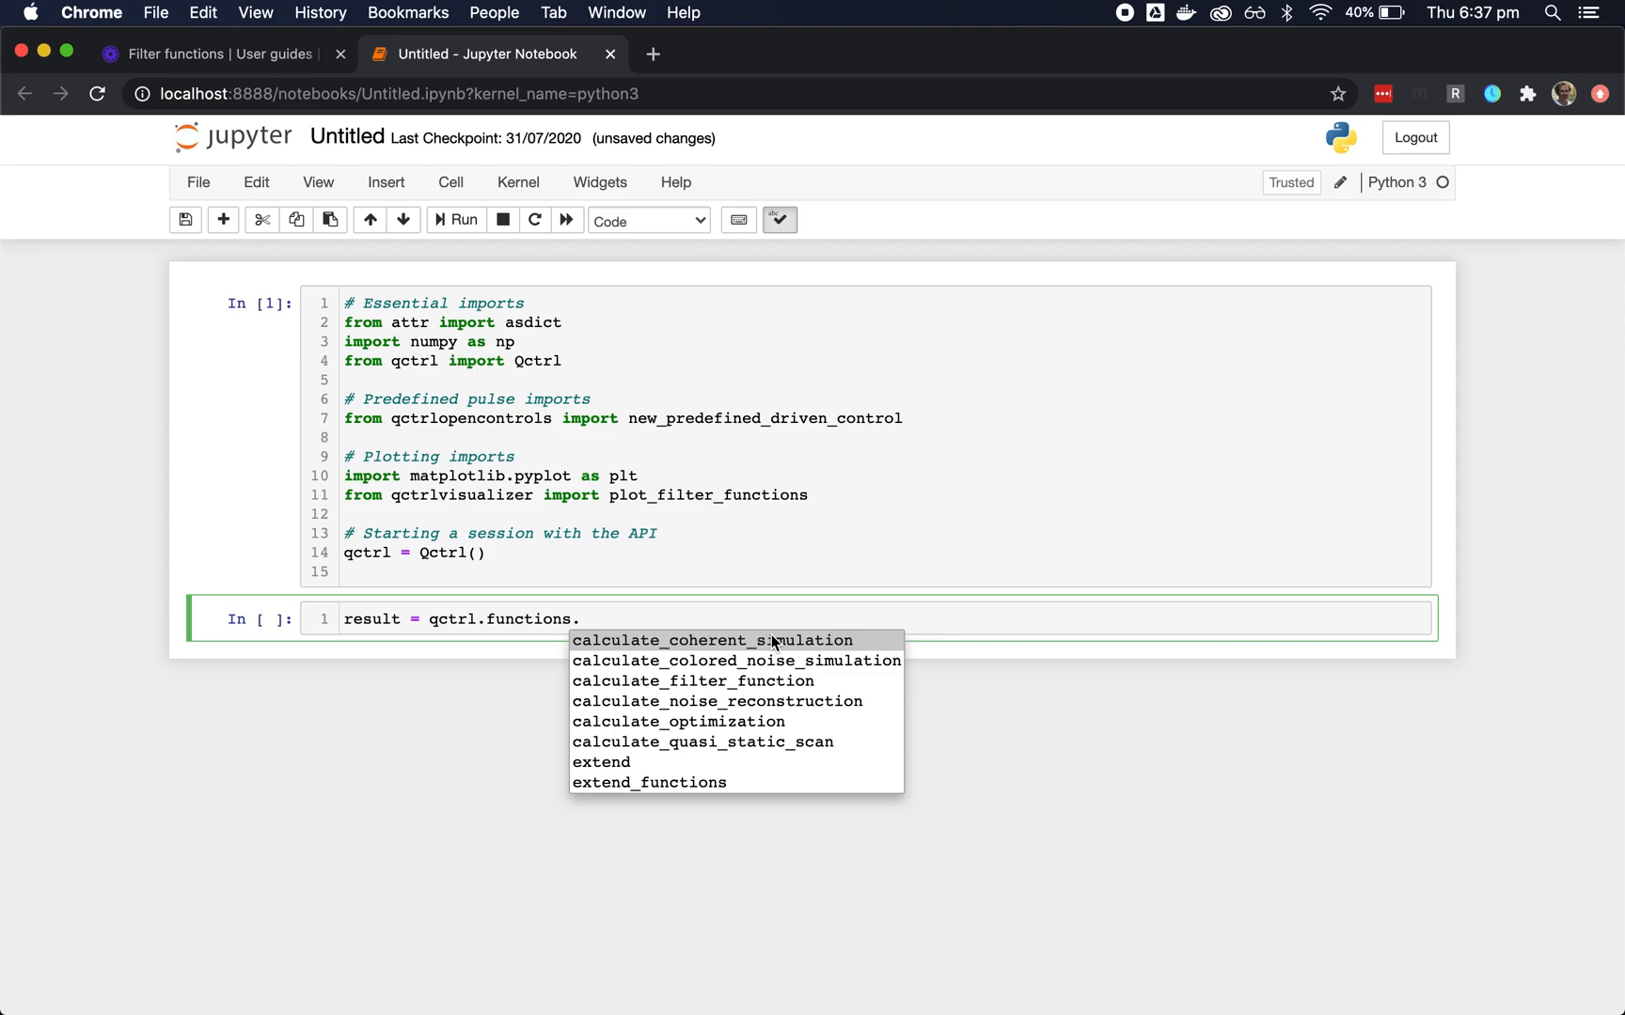
{"action": "mouse_move", "coordinate": [780, 682]}
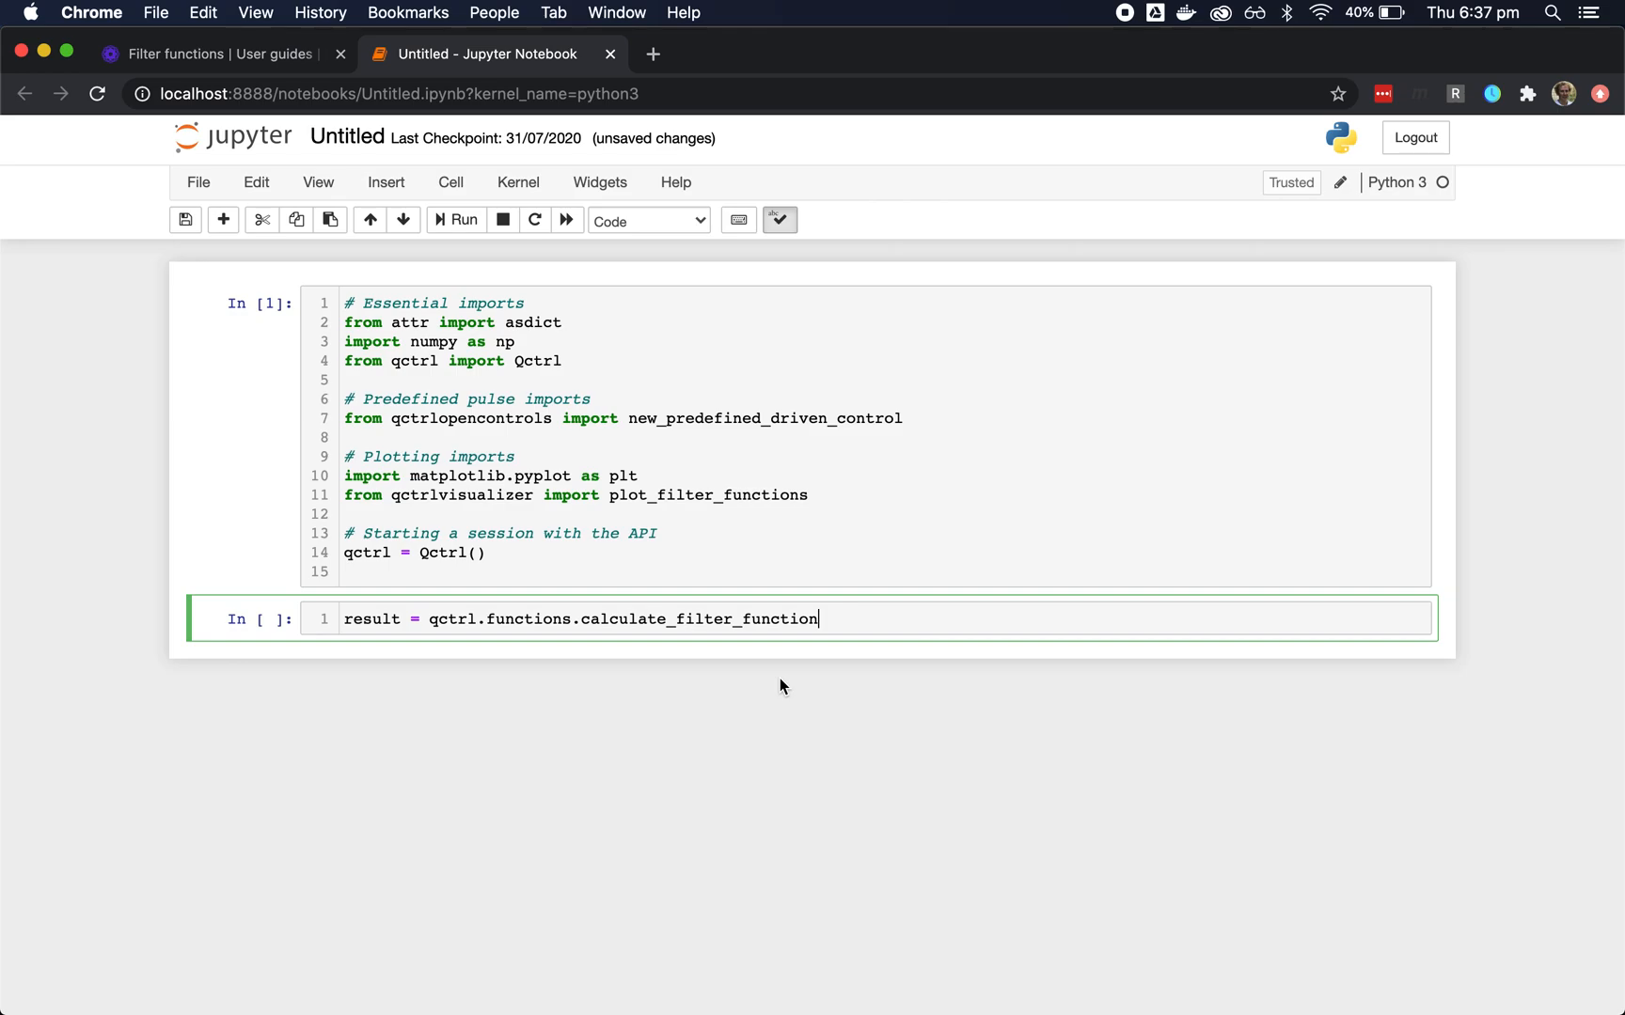
- Call calculate_filter_function with duration=1 and frequencies=np.linspace(0, 10, 100), docs shown beneath
{"action": "type", "text": "()"}
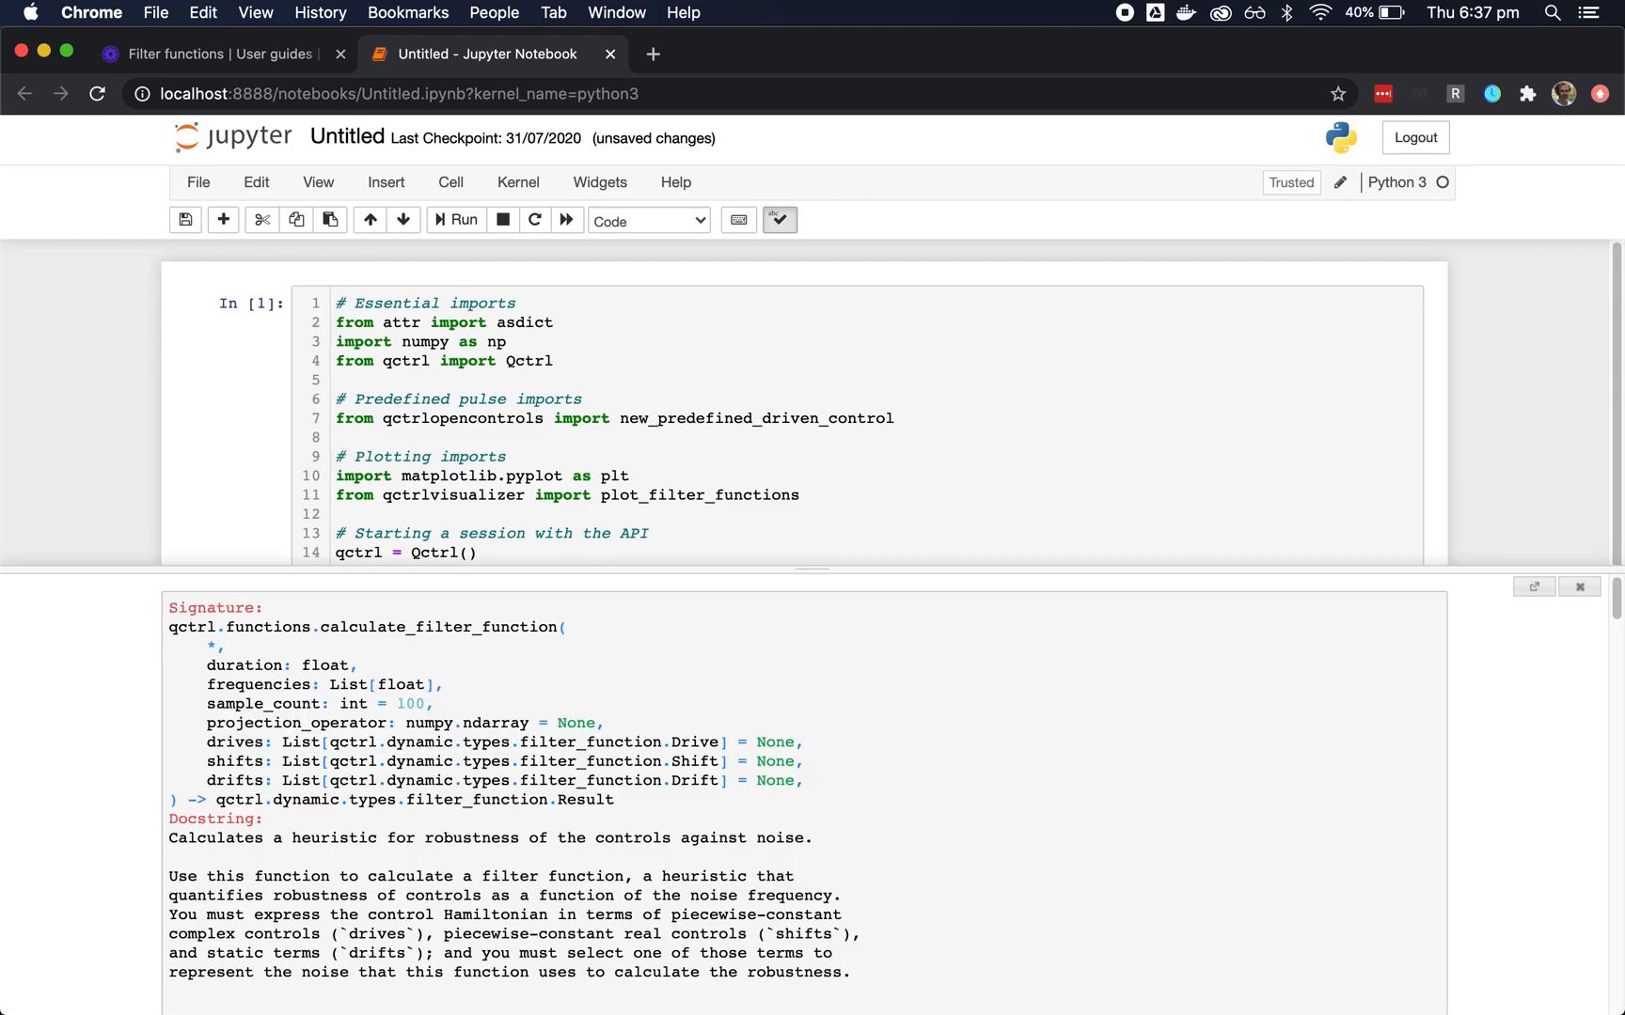
{"action": "mouse_move", "coordinate": [784, 679]}
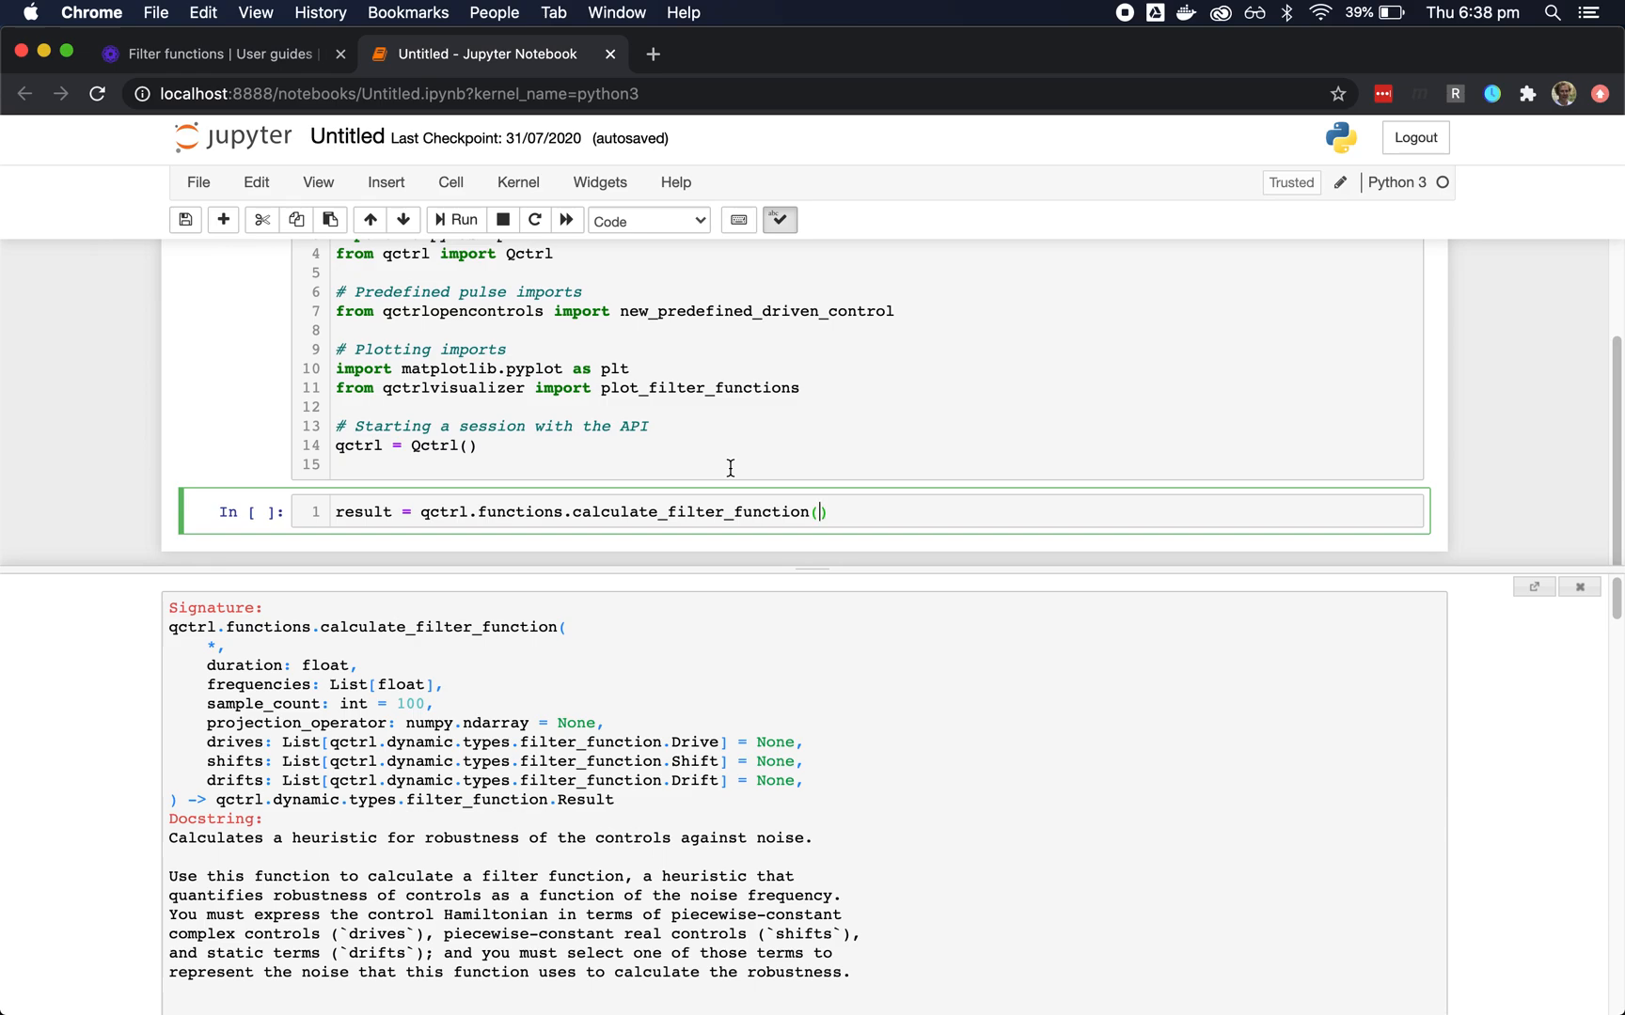
{"action": "type", "text": ")"}
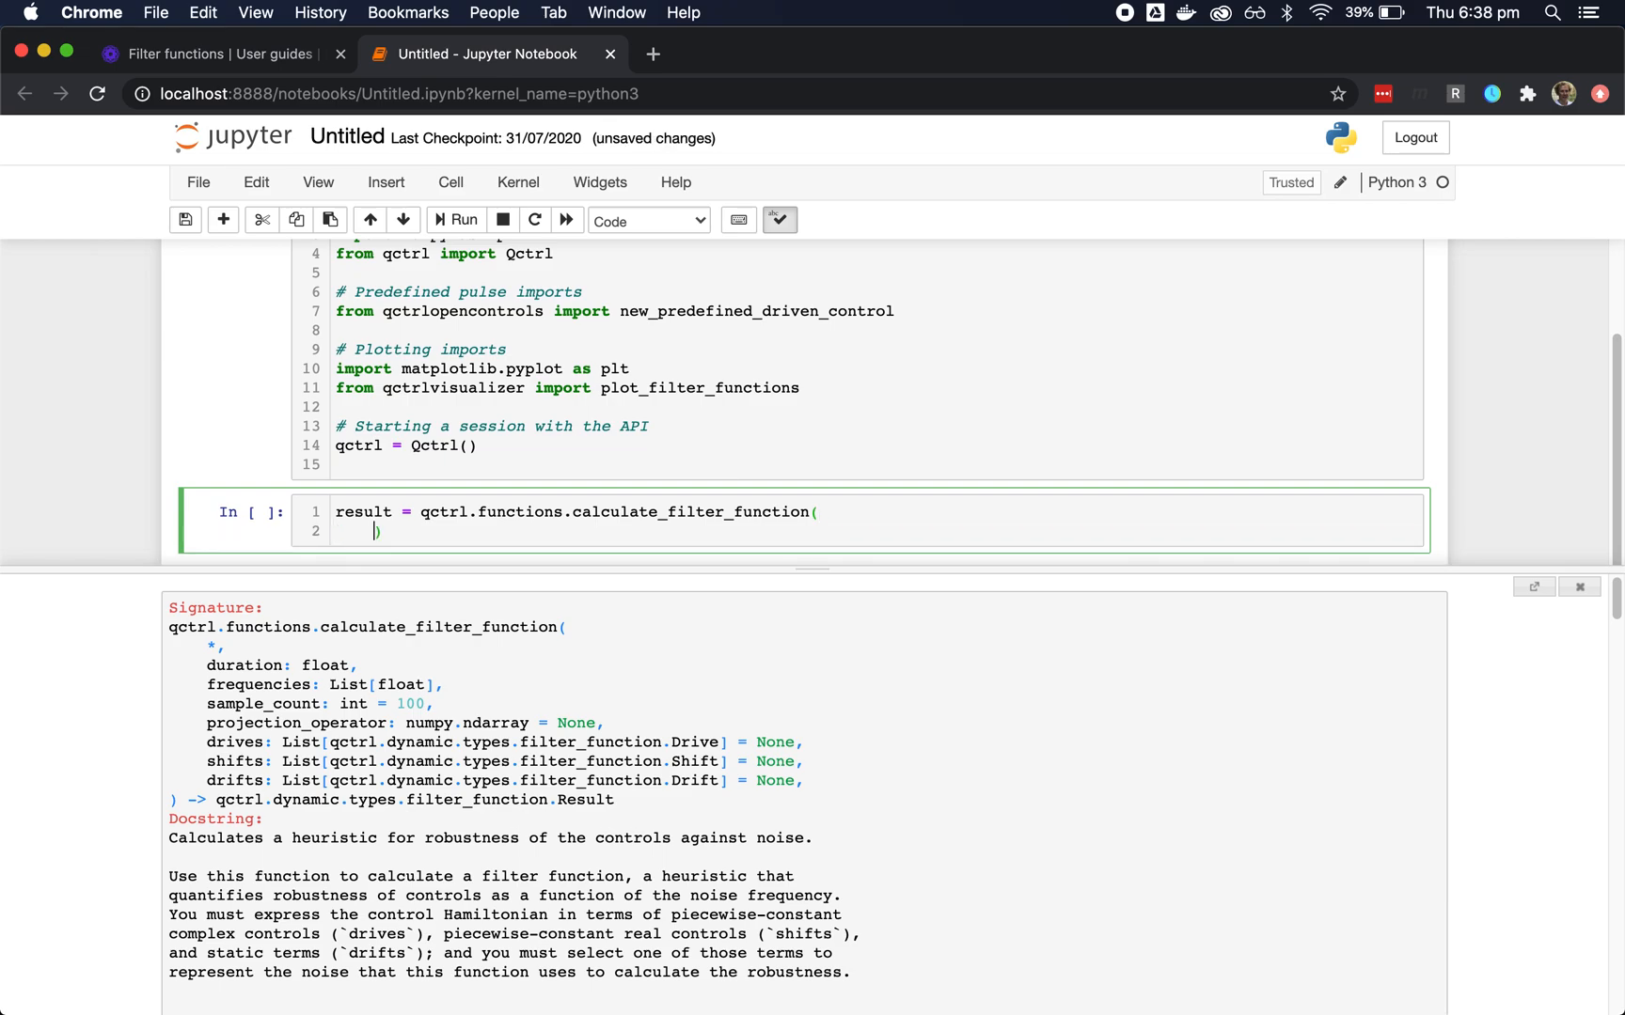
{"action": "type", "text": "duration=1,"}
{"action": "type", "text": "frequeni)"}
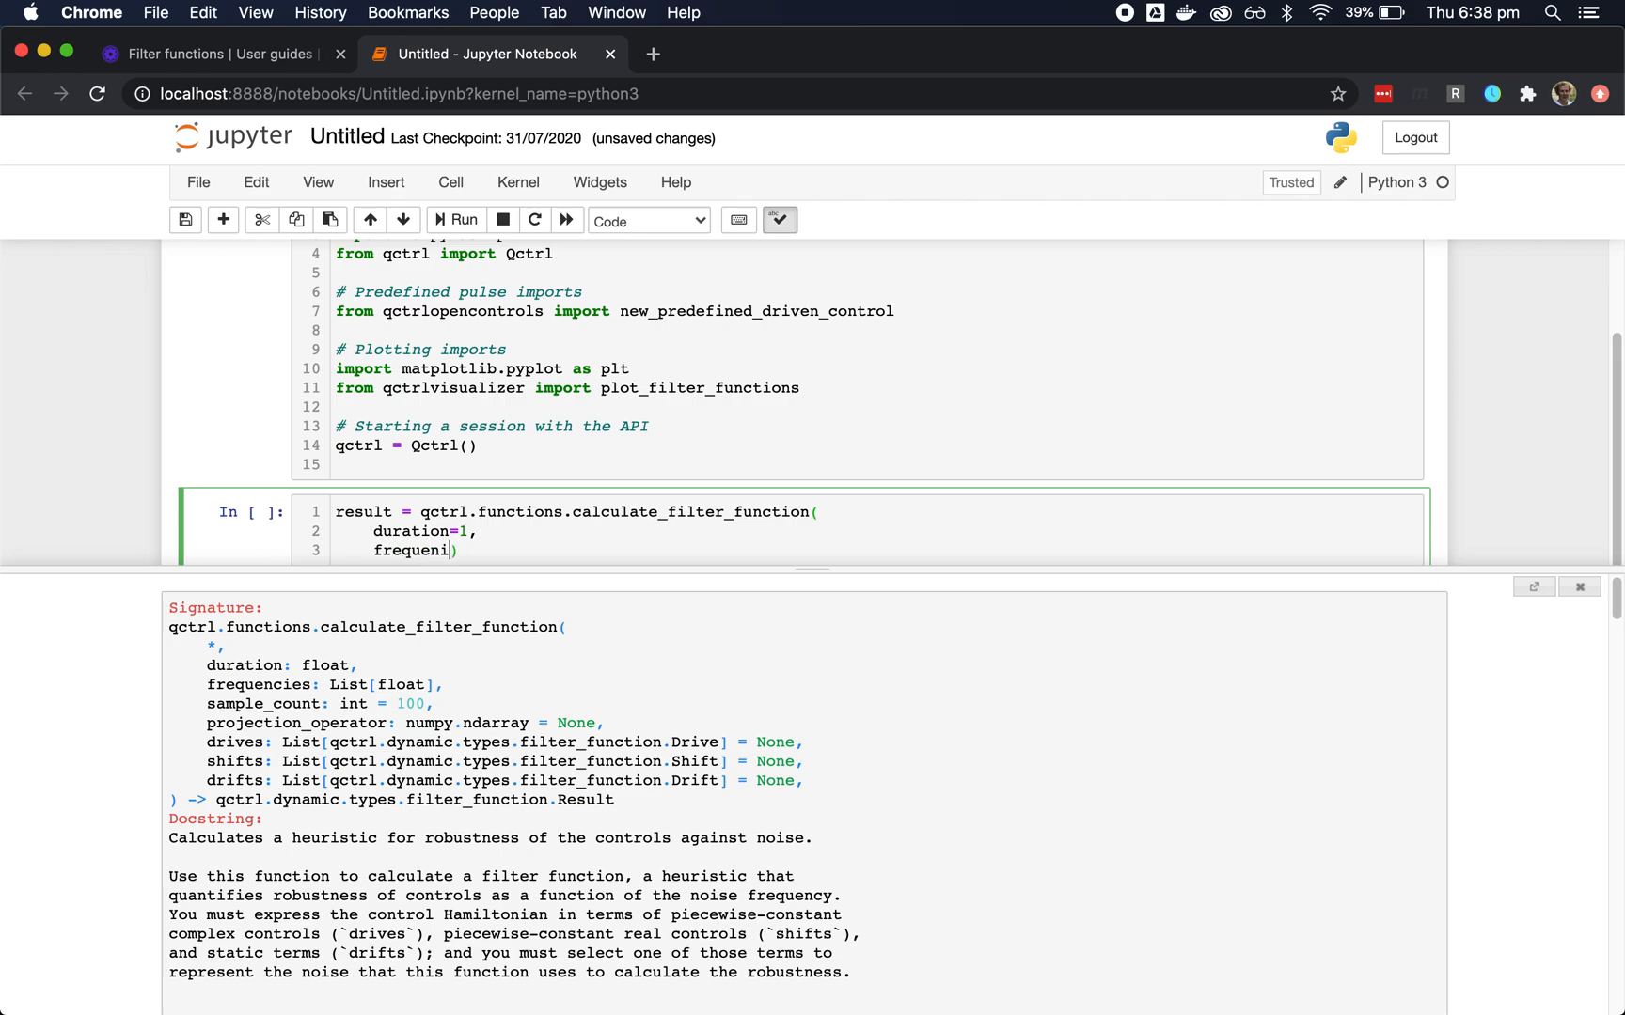
{"action": "type", "text": "cies=np.linspace(0, 10, 100"}
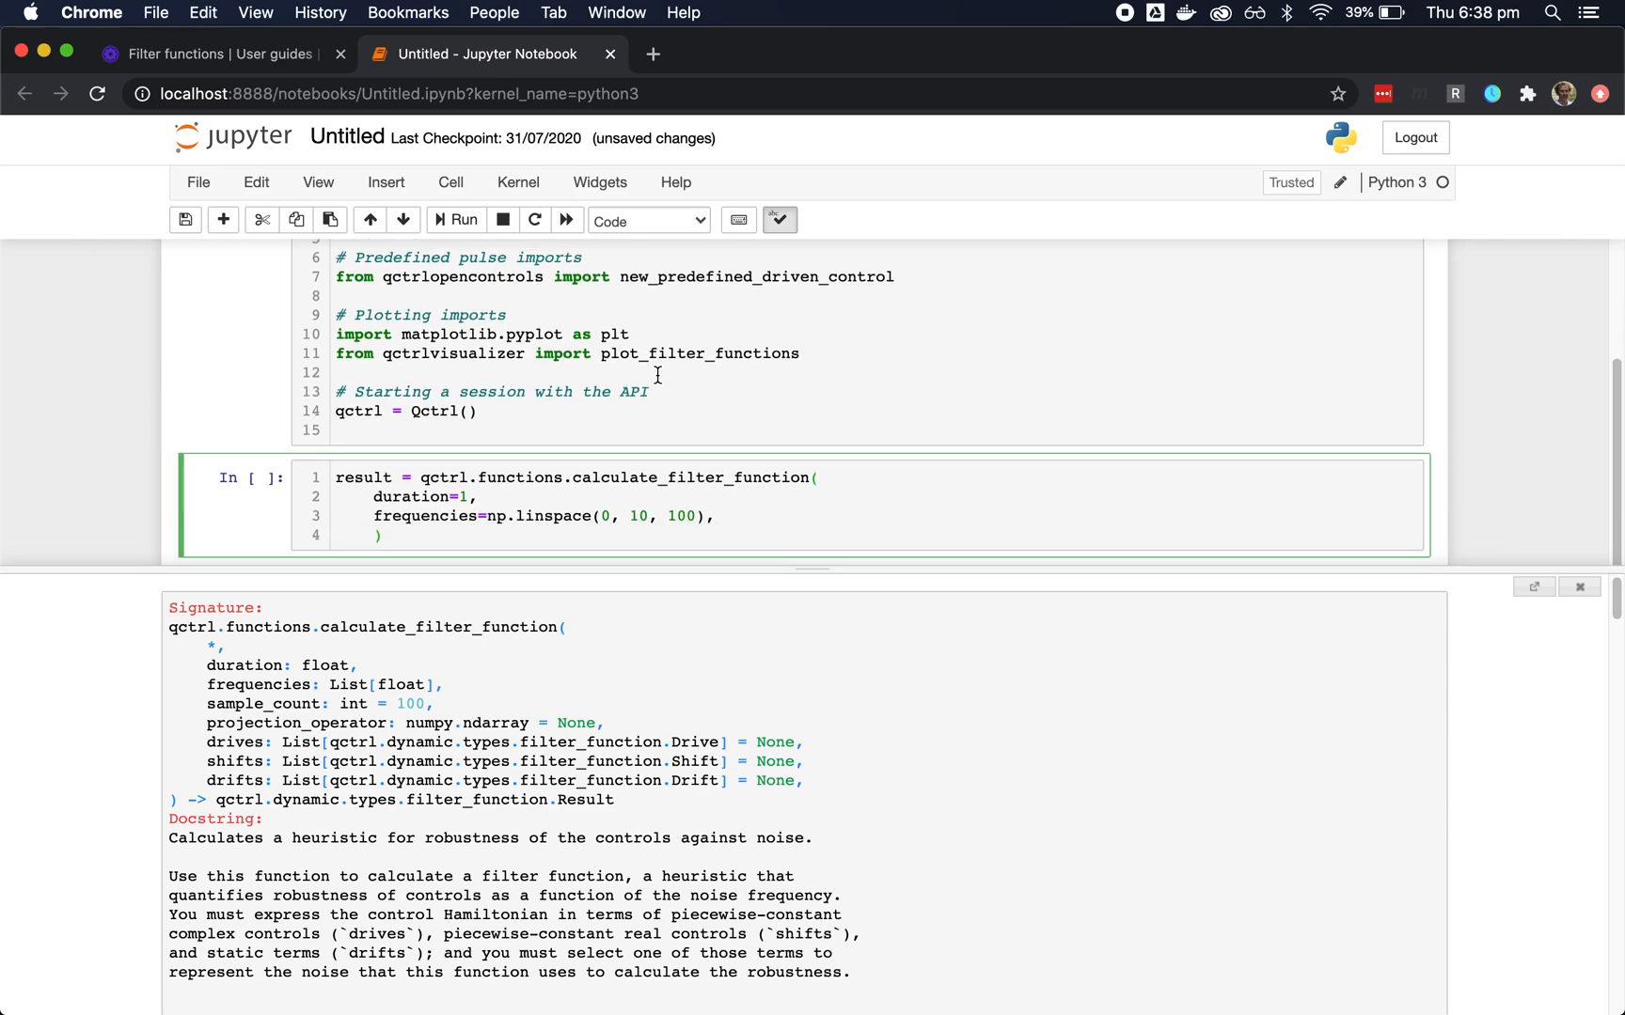
- Add shifts with a Shift whose control is a RealSegmentInput of duration 1 and value 2*np.pi
{"action": "type", "text": "shifts=[]"}
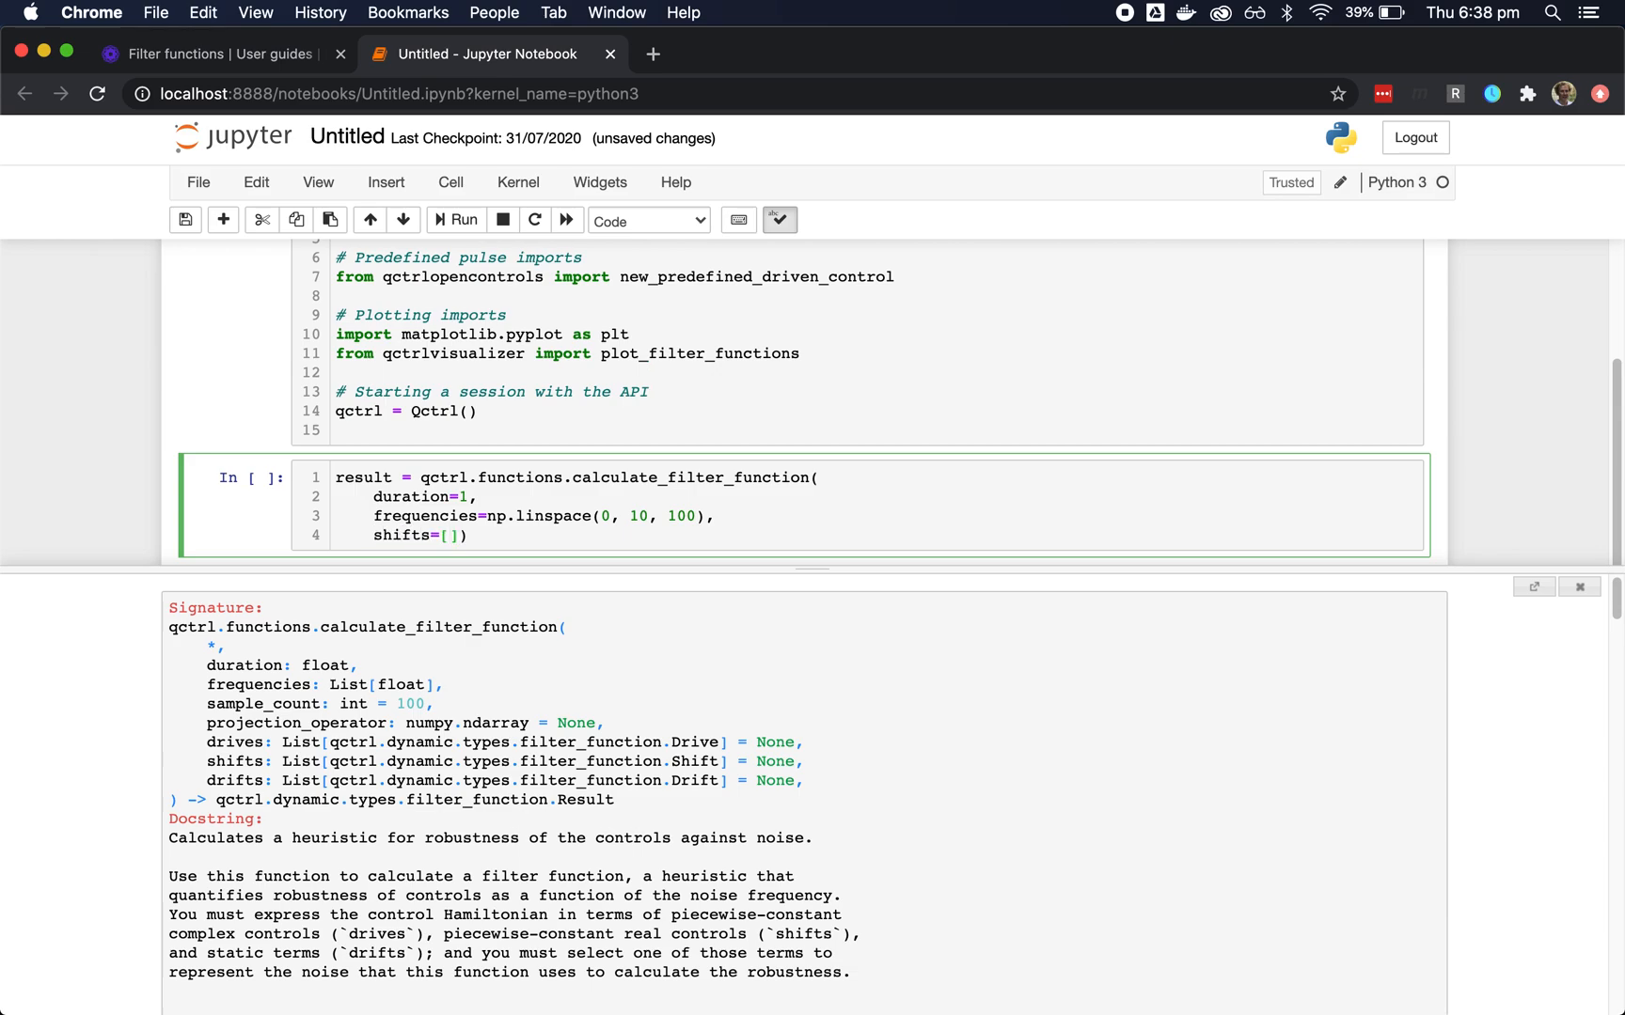
{"action": "type", "text": "qctrl.types.filter_function"}
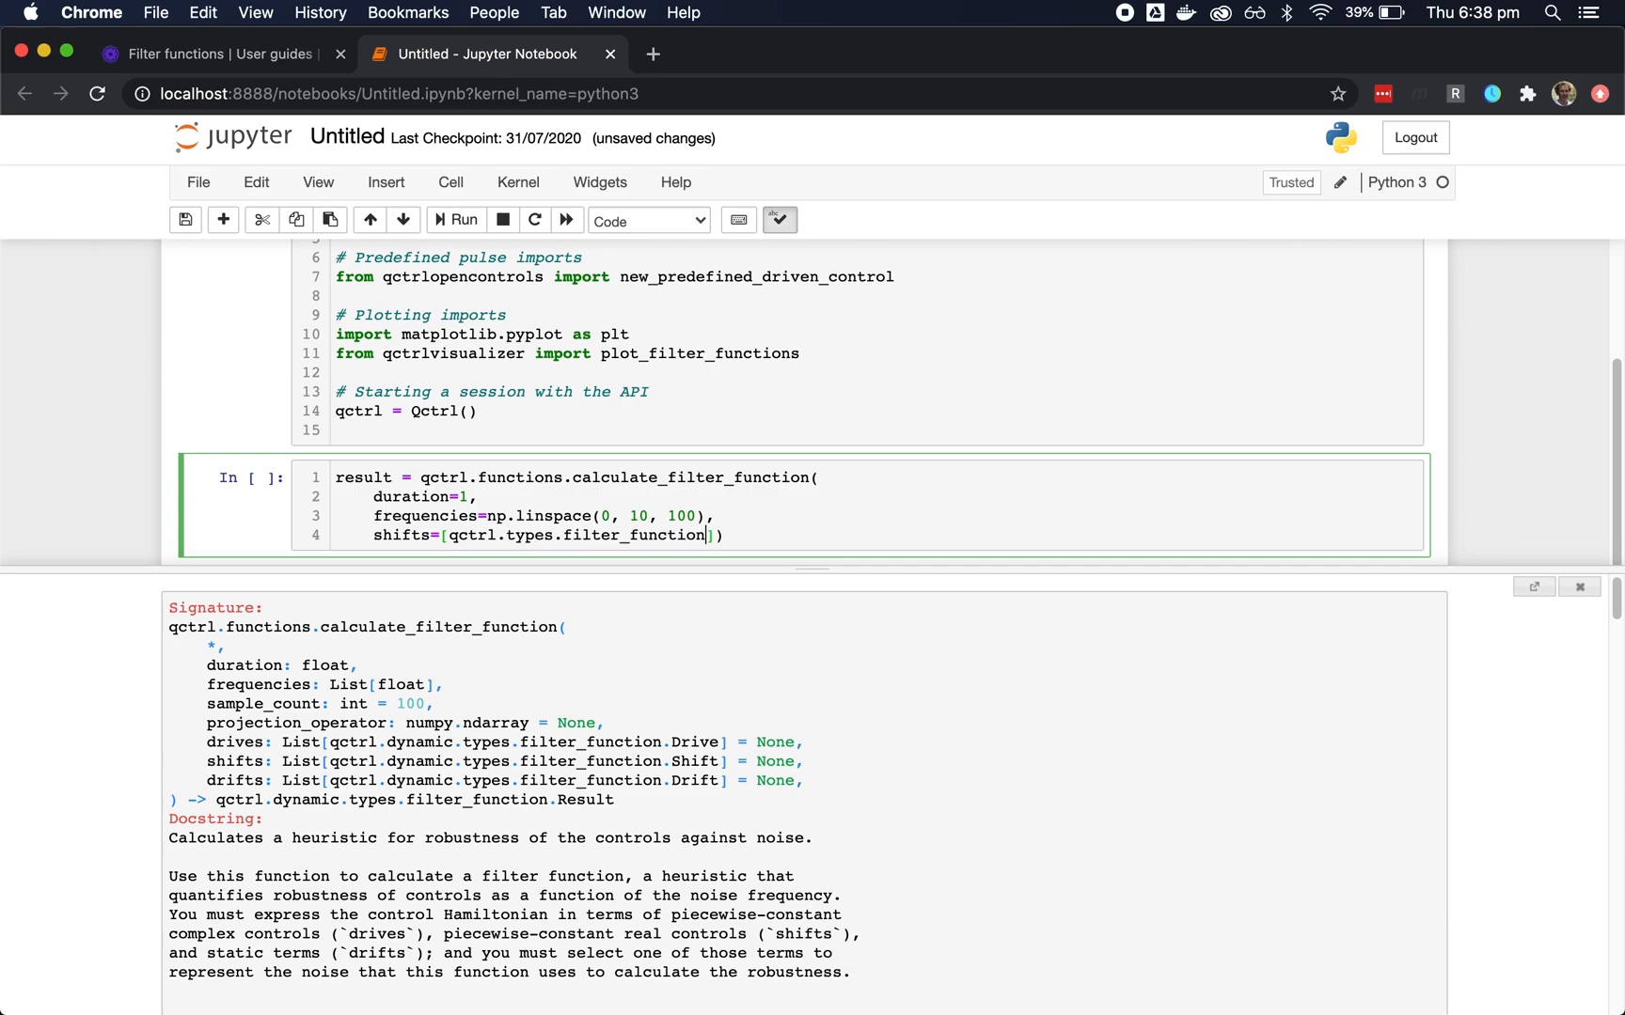
{"action": "type", "text": "Shift"}
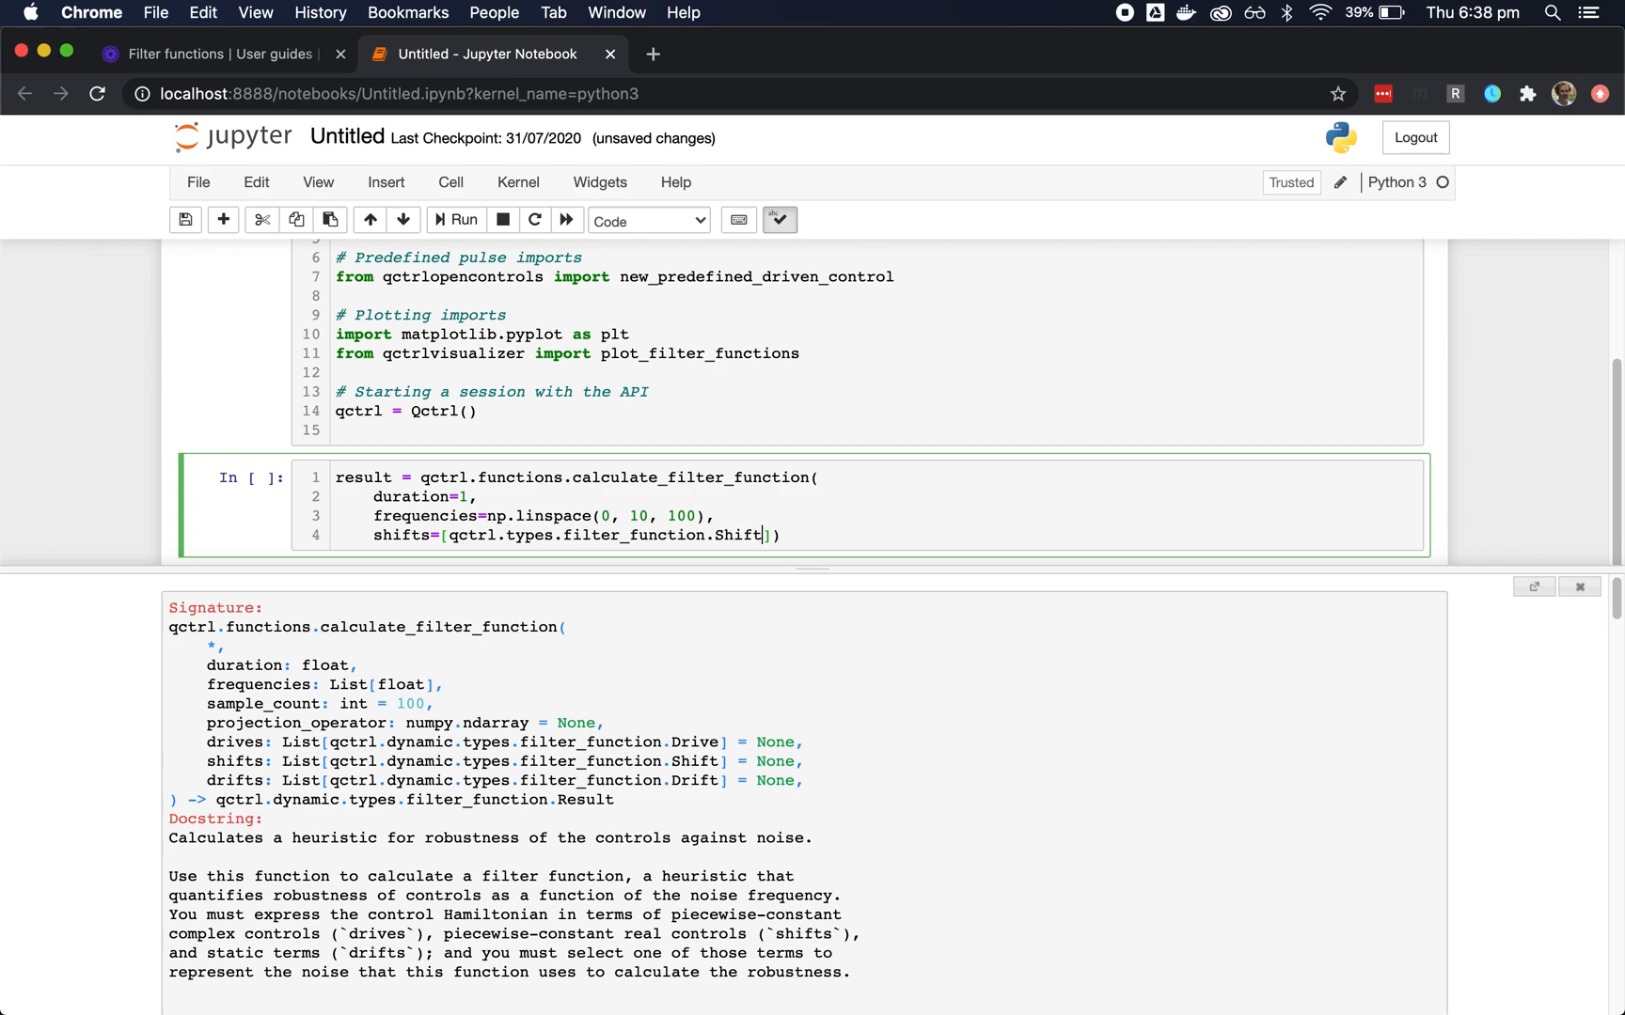
{"action": "type", "text": "()"}
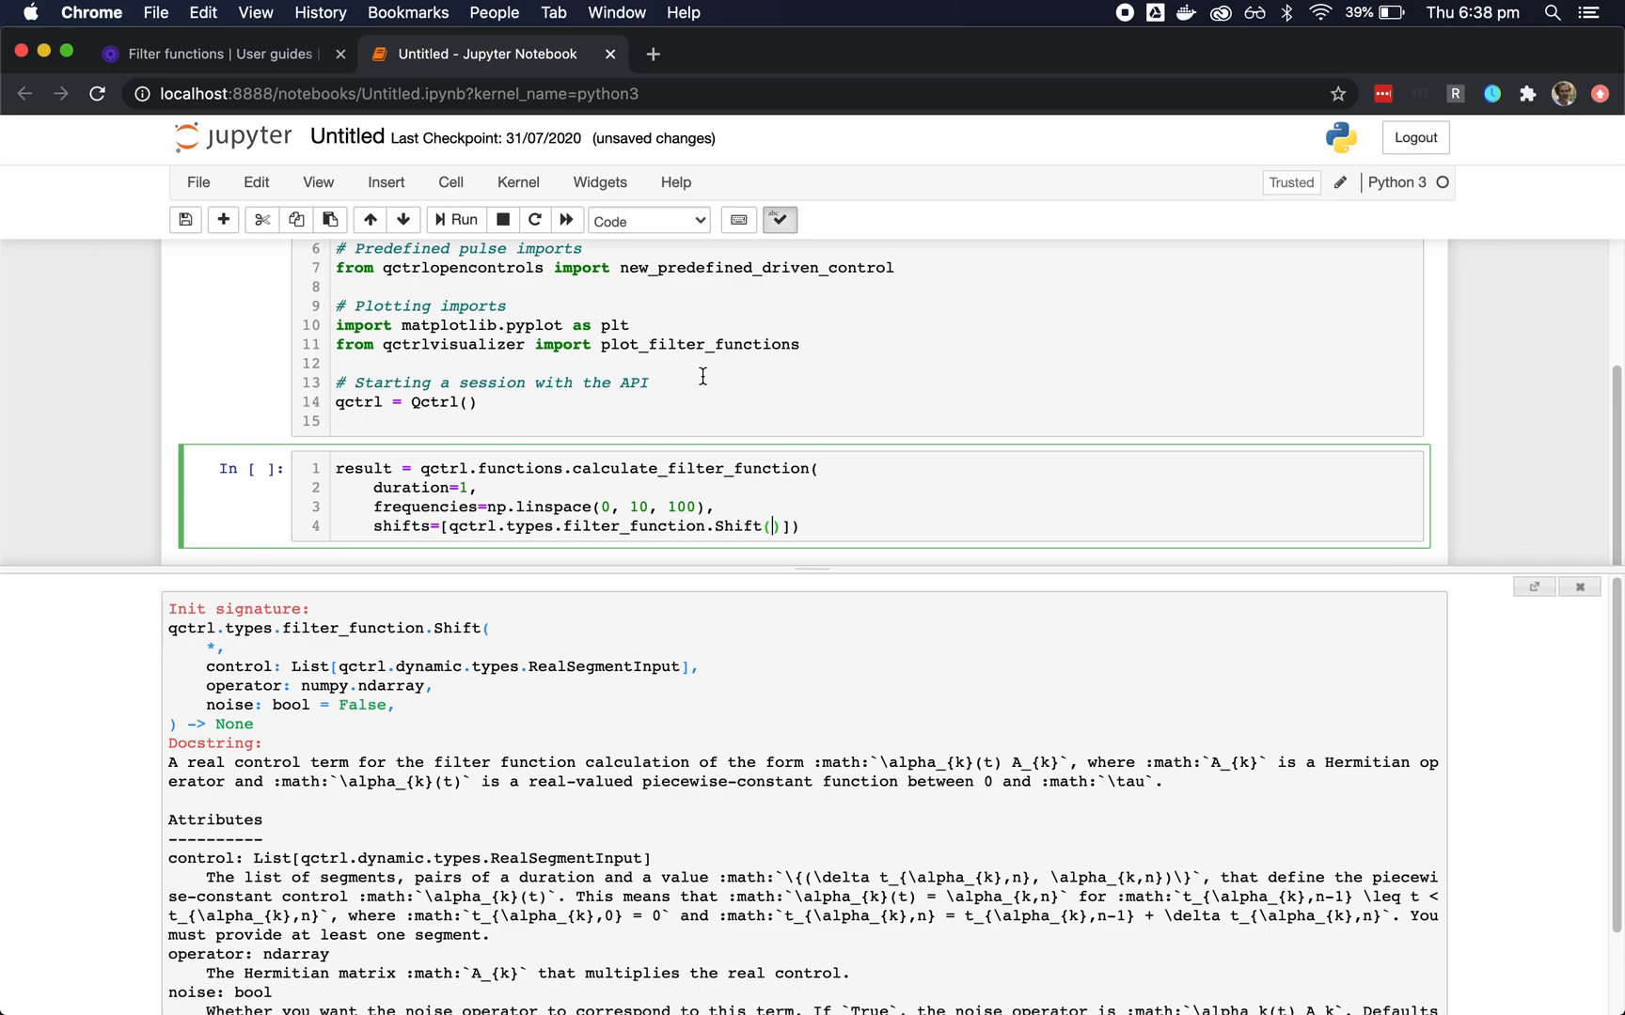
{"action": "type", "text": "control=)])"}
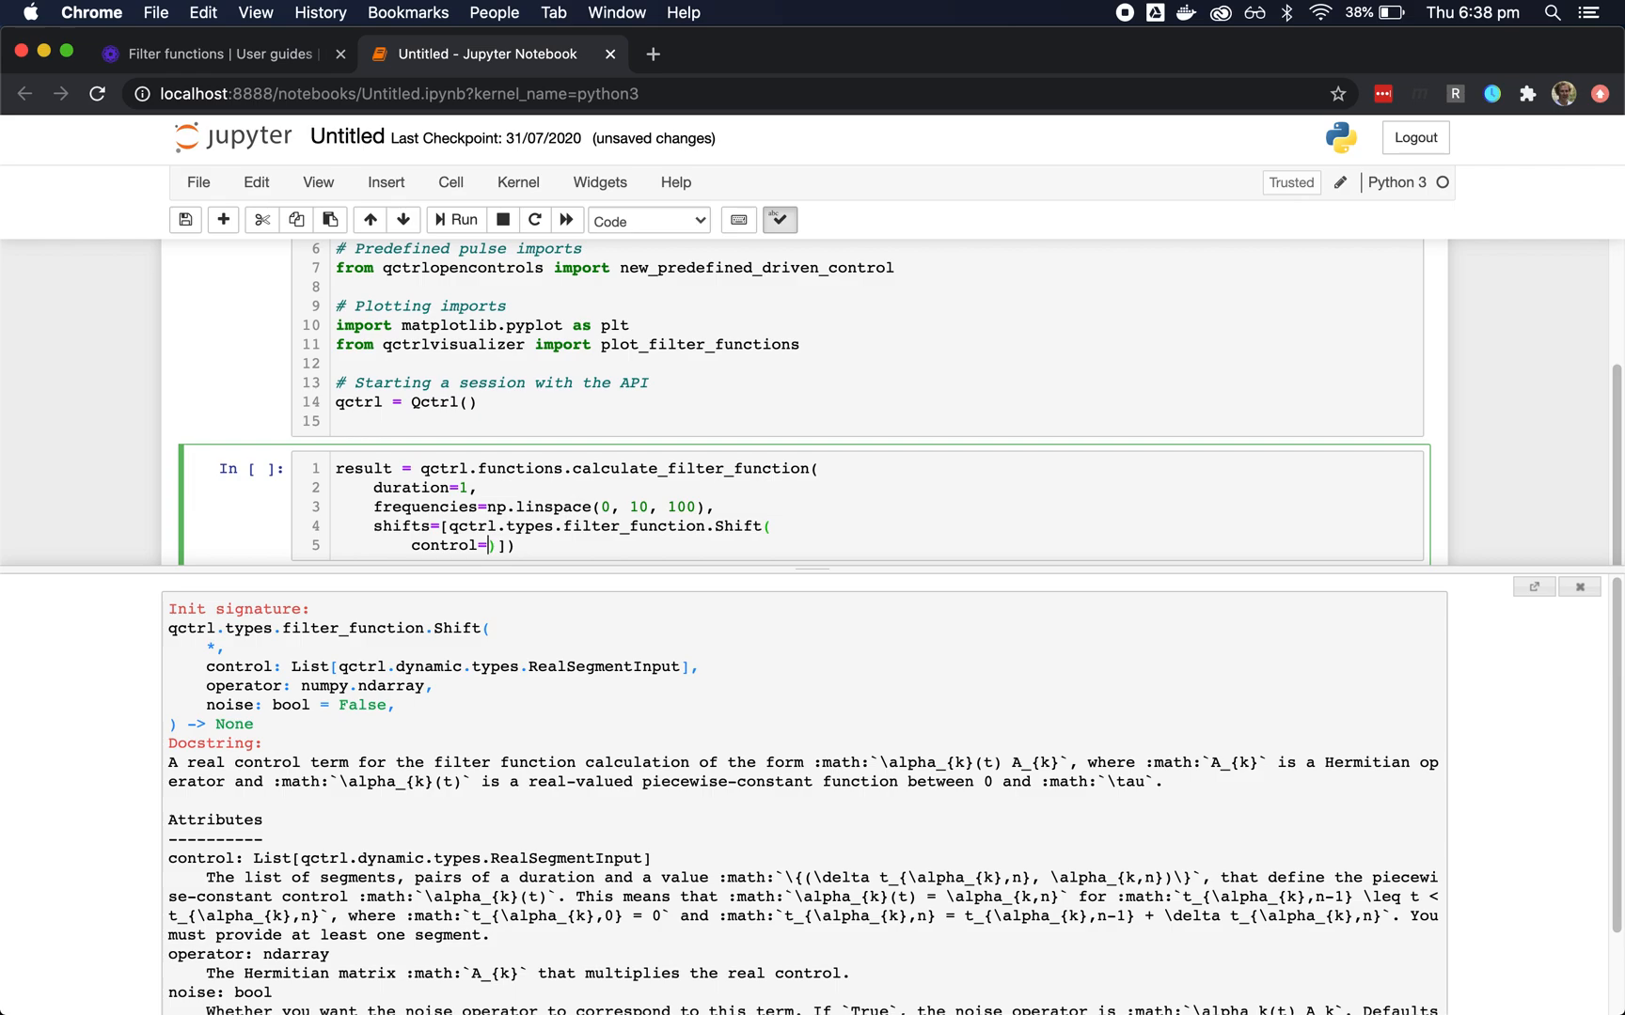
{"action": "type", "text": "["}
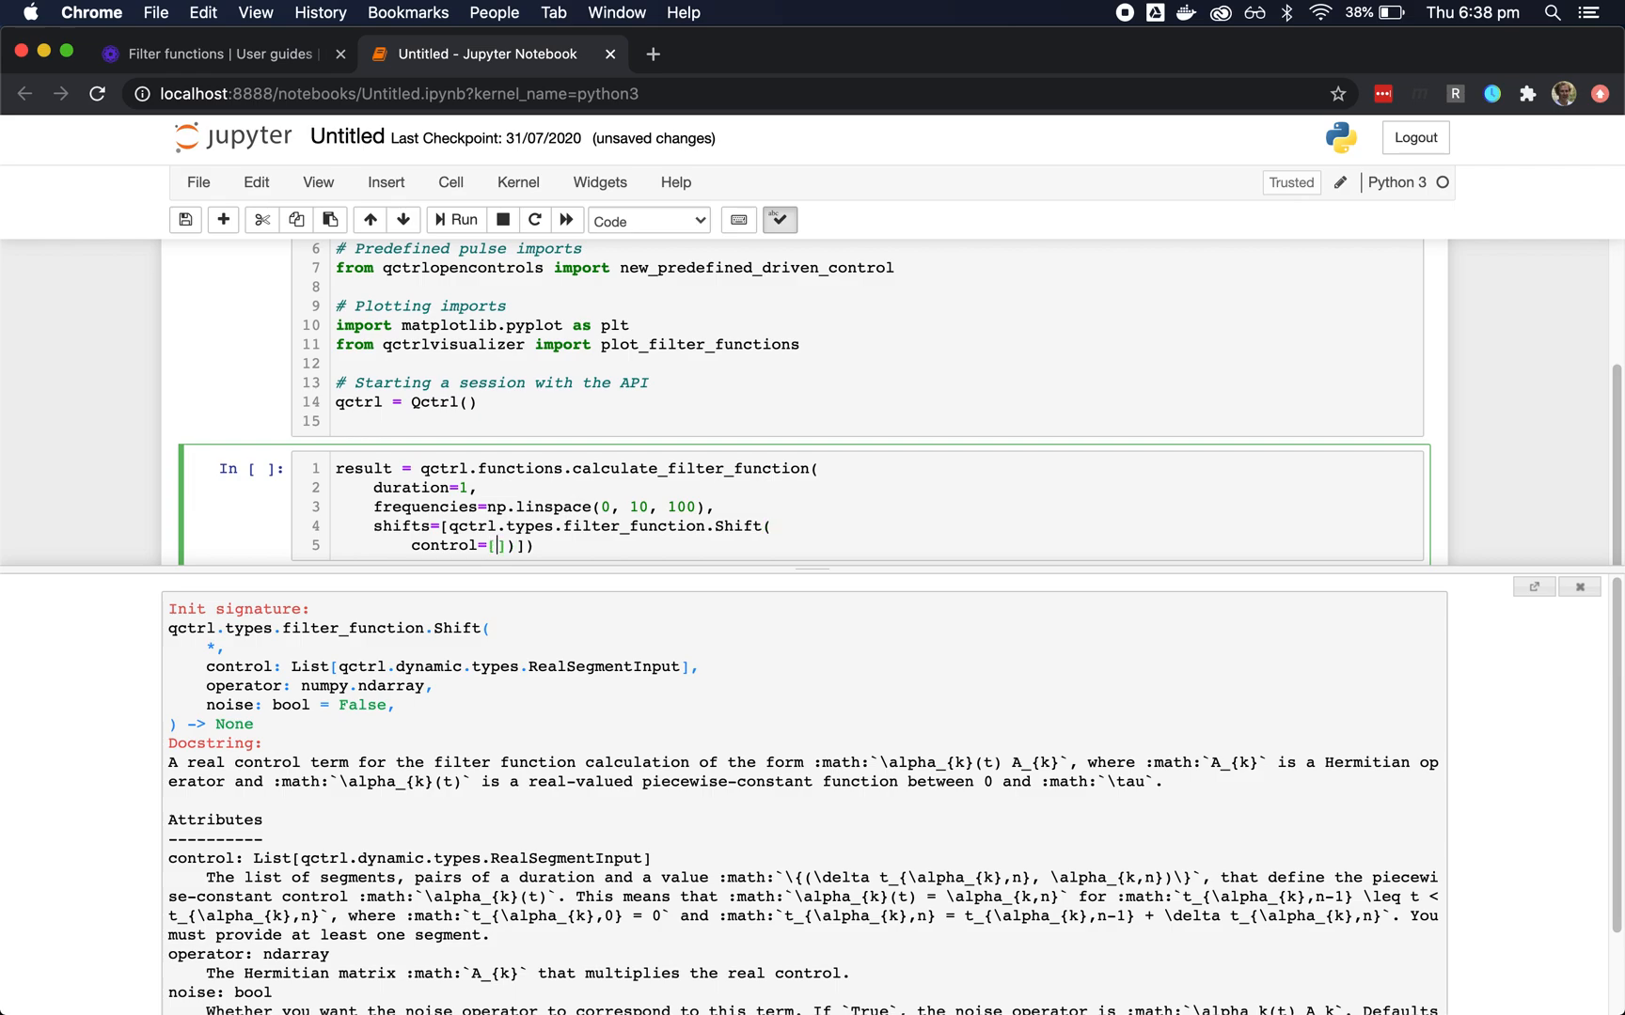
{"action": "type", "text": "qctrl.types.RealSegmentInput"}
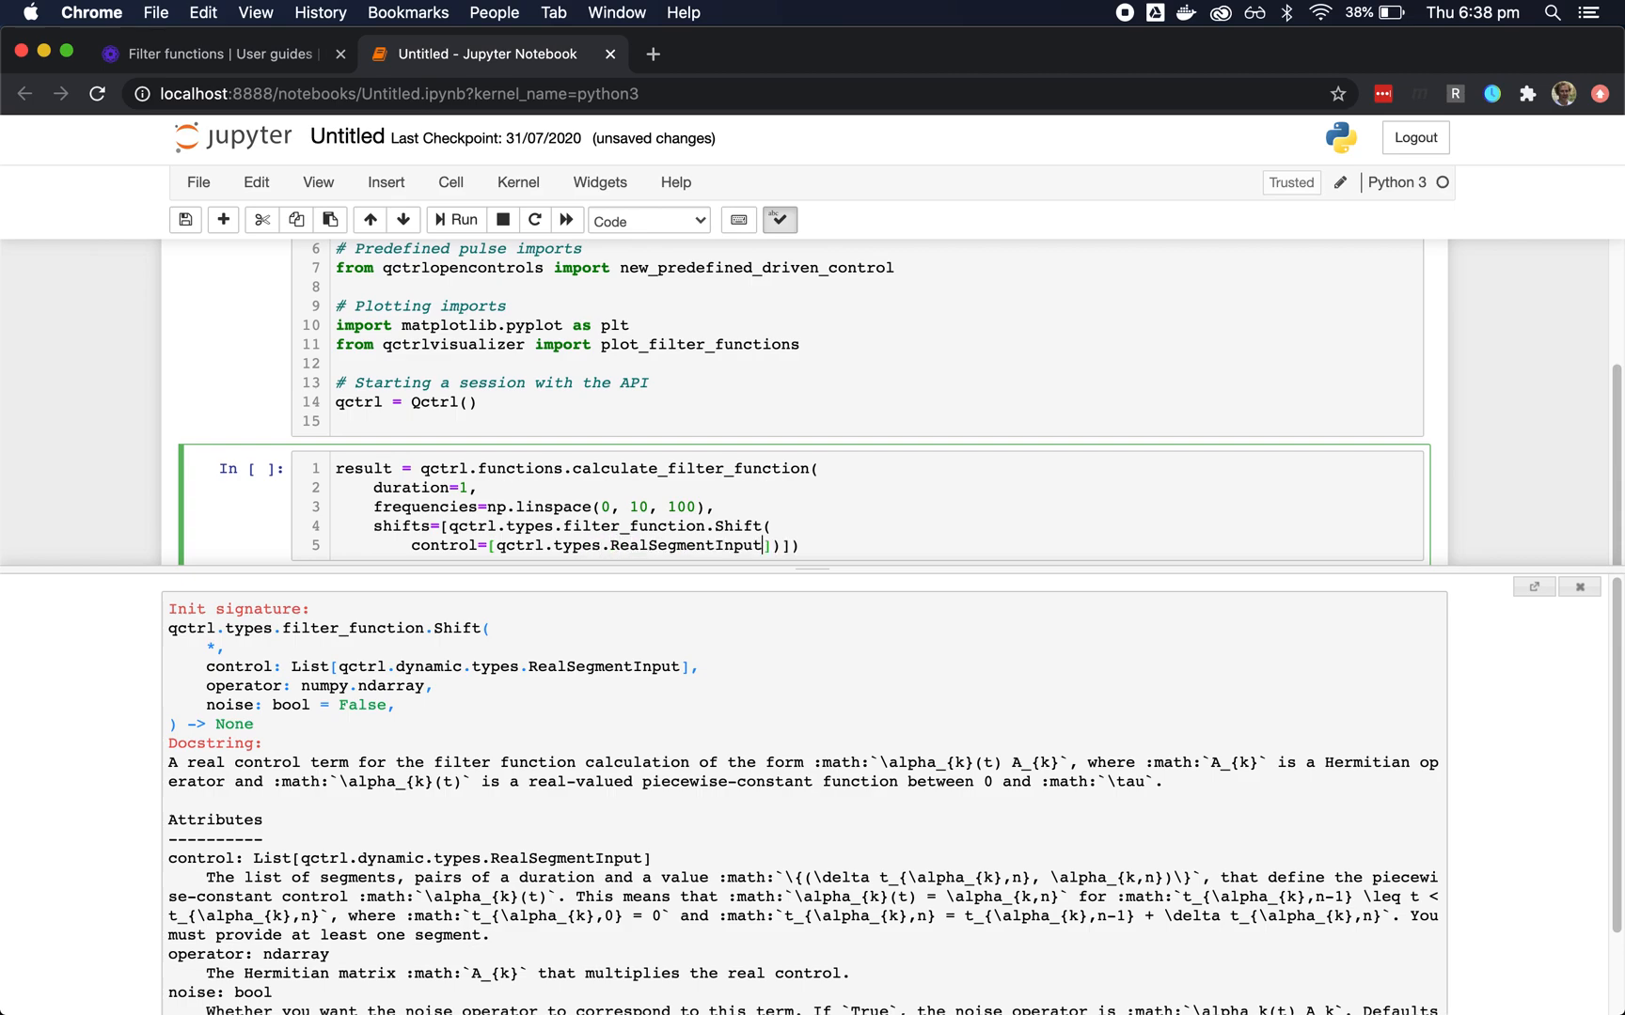
{"action": "type", "text": "()"}
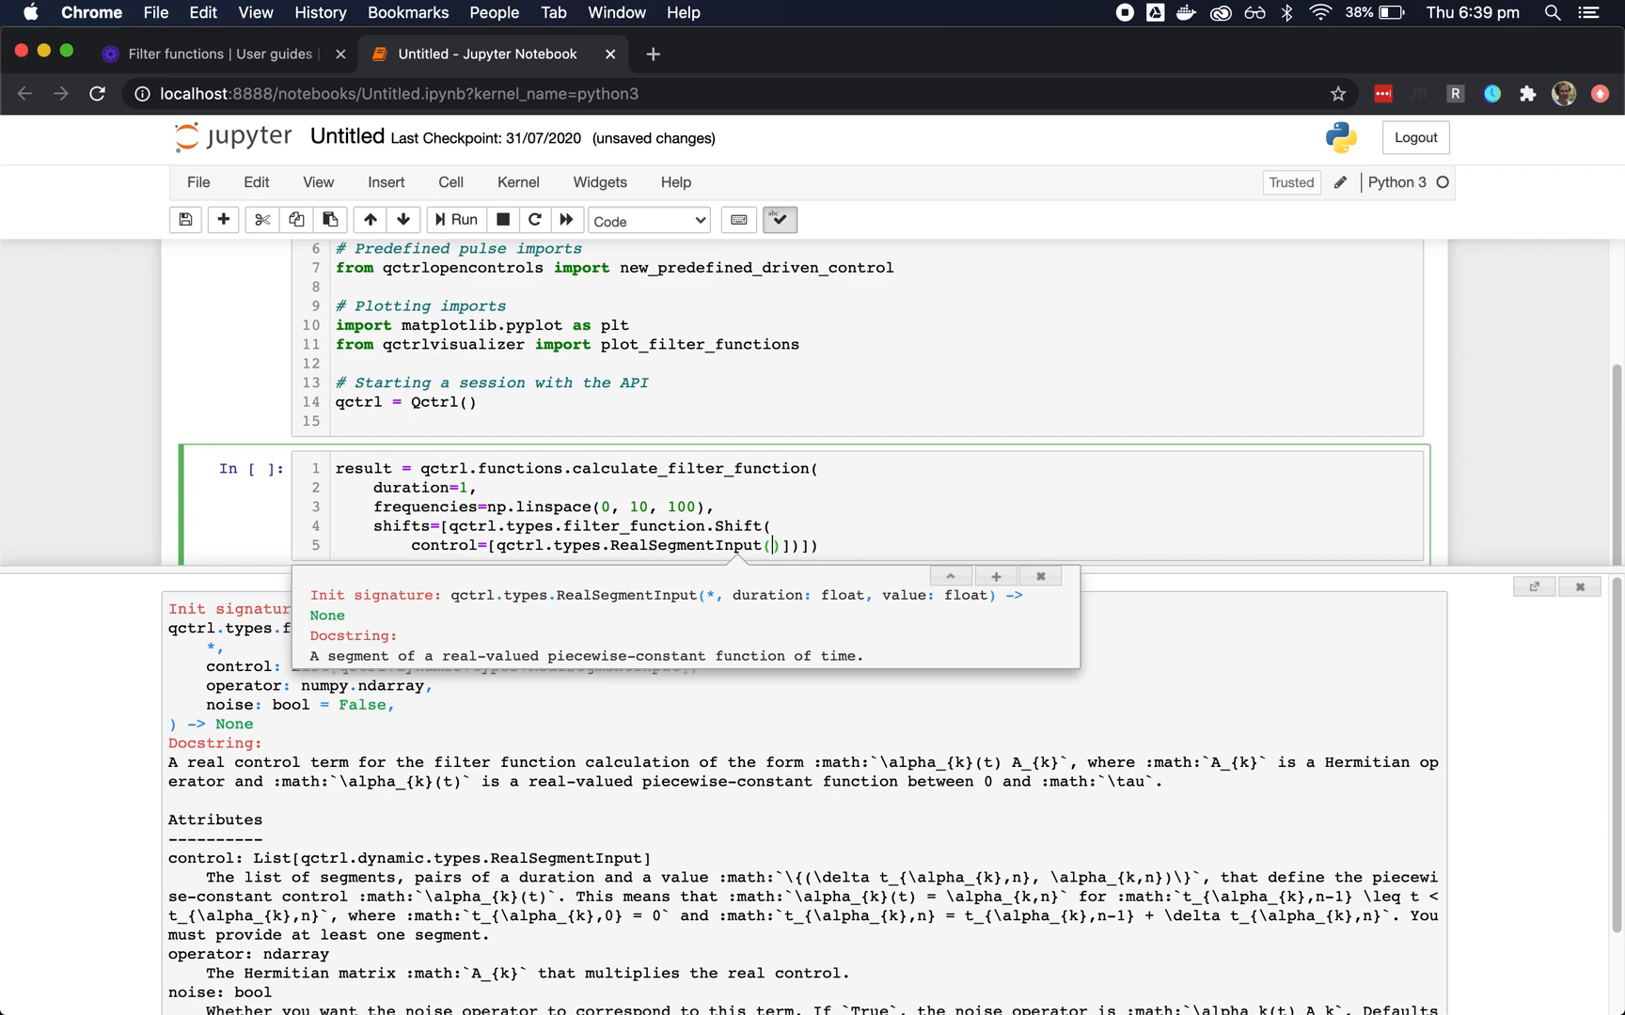
{"action": "type", "text": "duration=1, value=2*"}
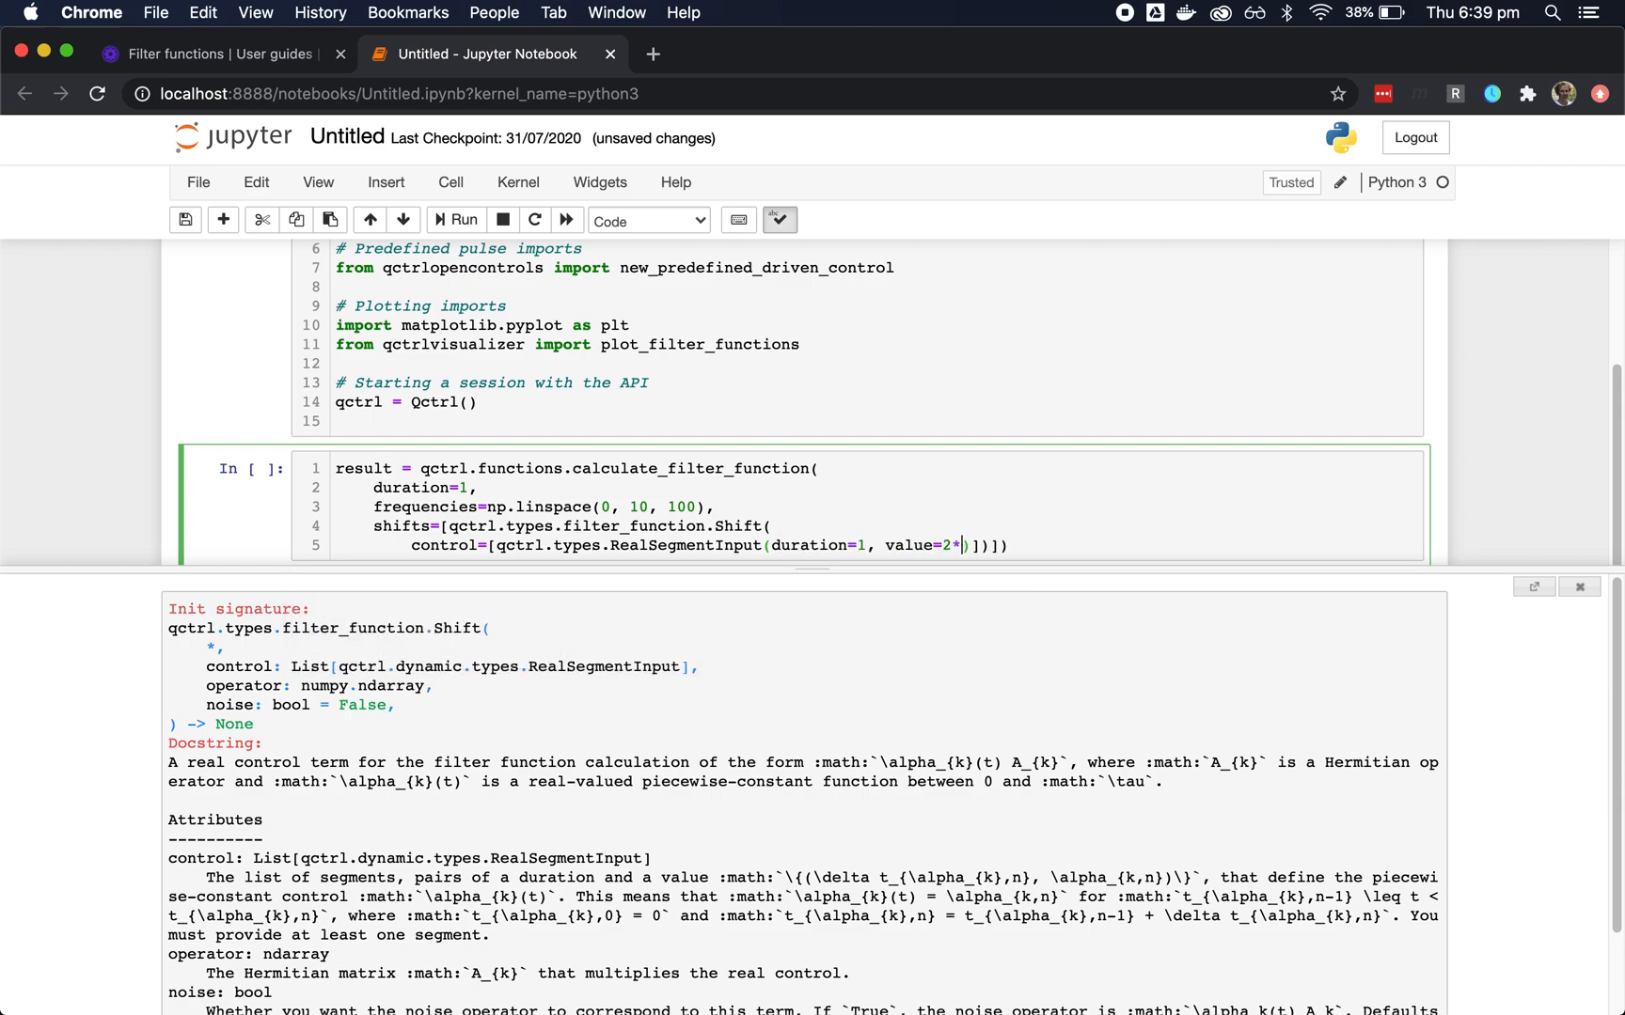
{"action": "type", "text": "np.pi"}
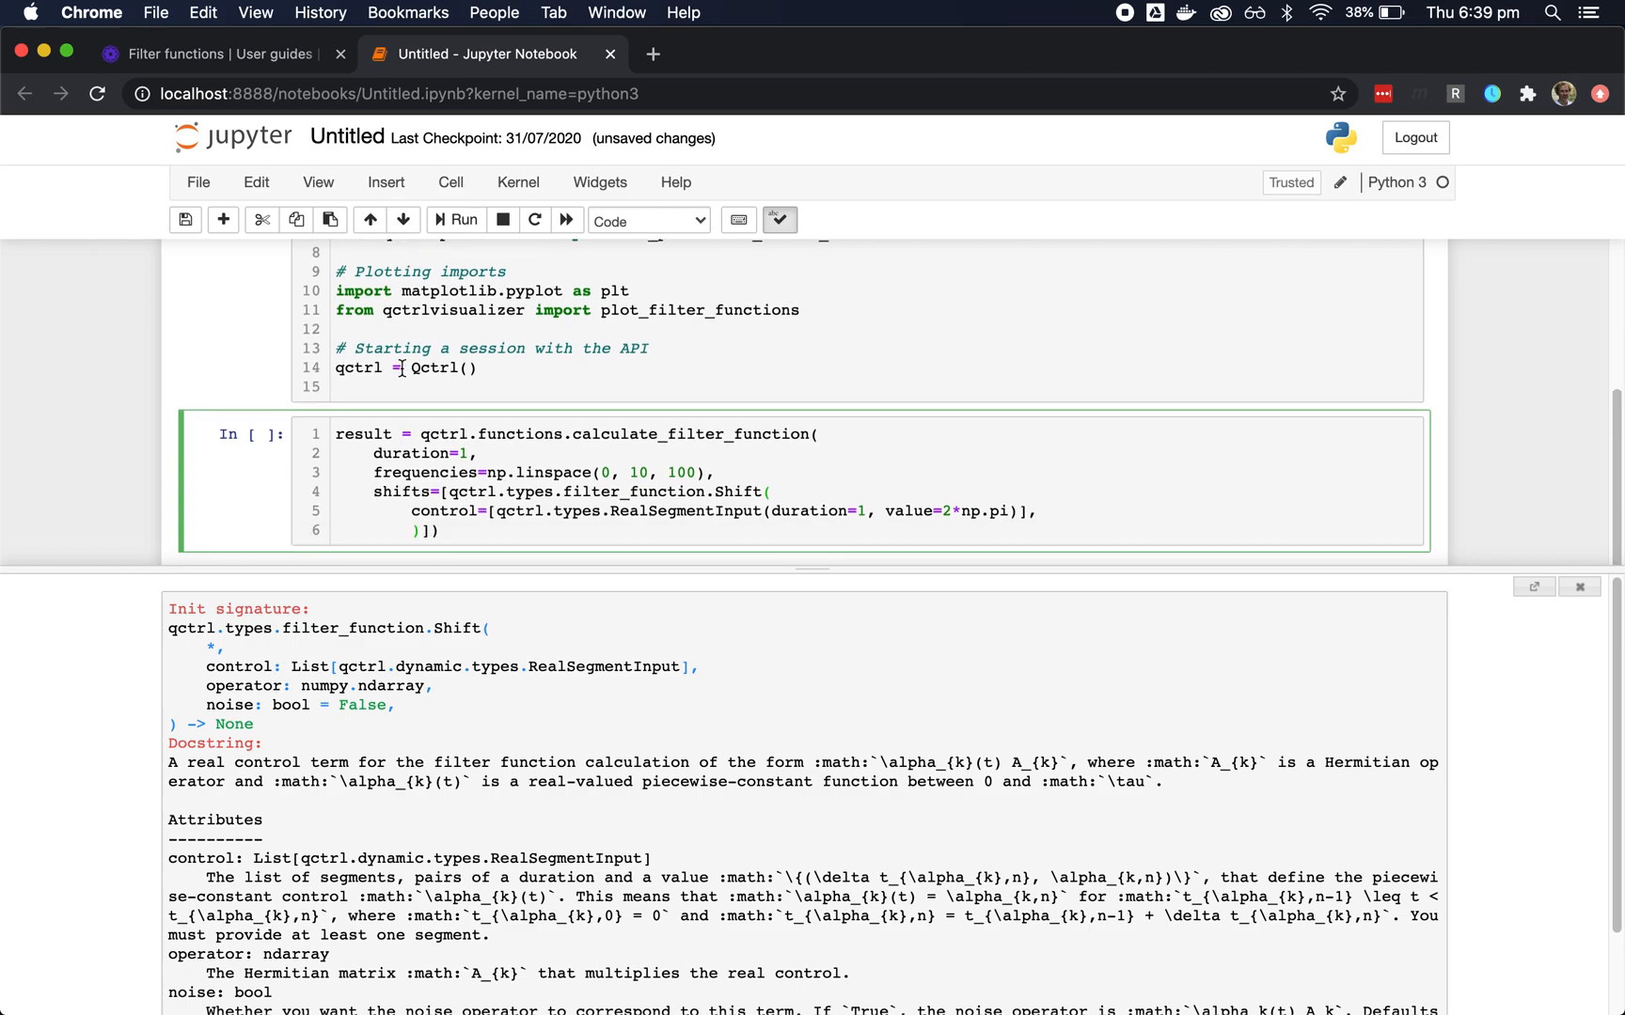
- Give the Shift operator np.array([[0,1],[1,0]]) and noise=True
{"action": "type", "text": "operator=np.array([[0, 1], [1, 0"}
{"action": "type", "text": "noise=T"}
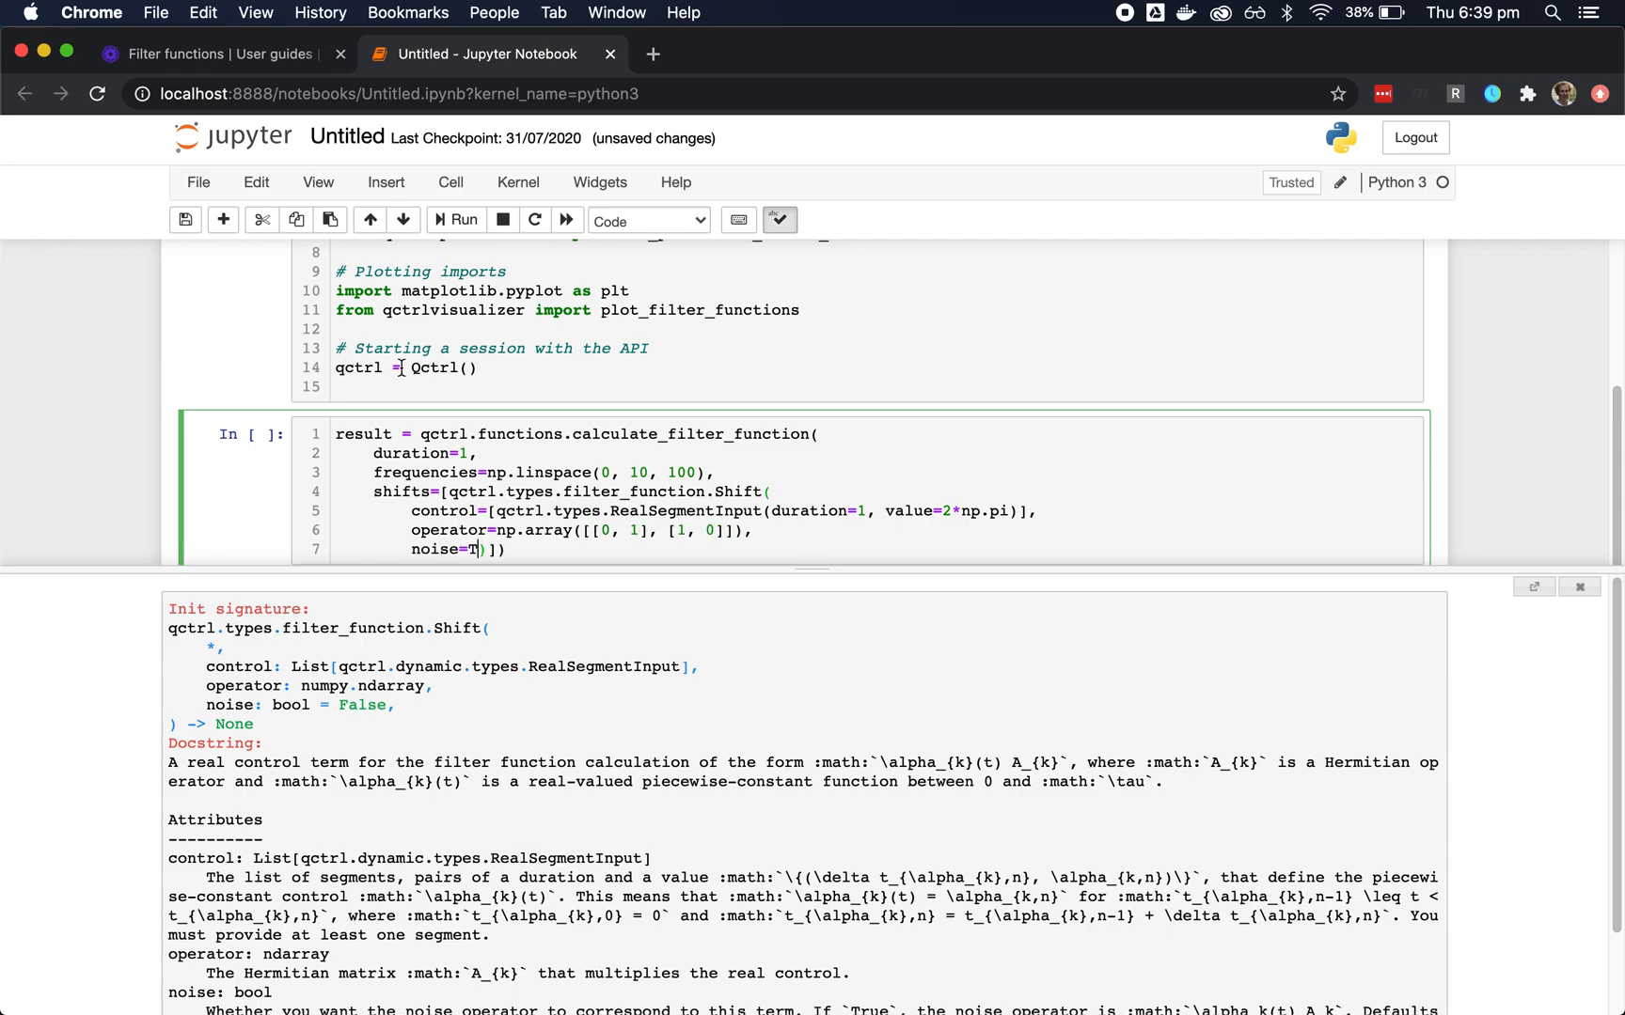
{"action": "type", "text": "rue"}
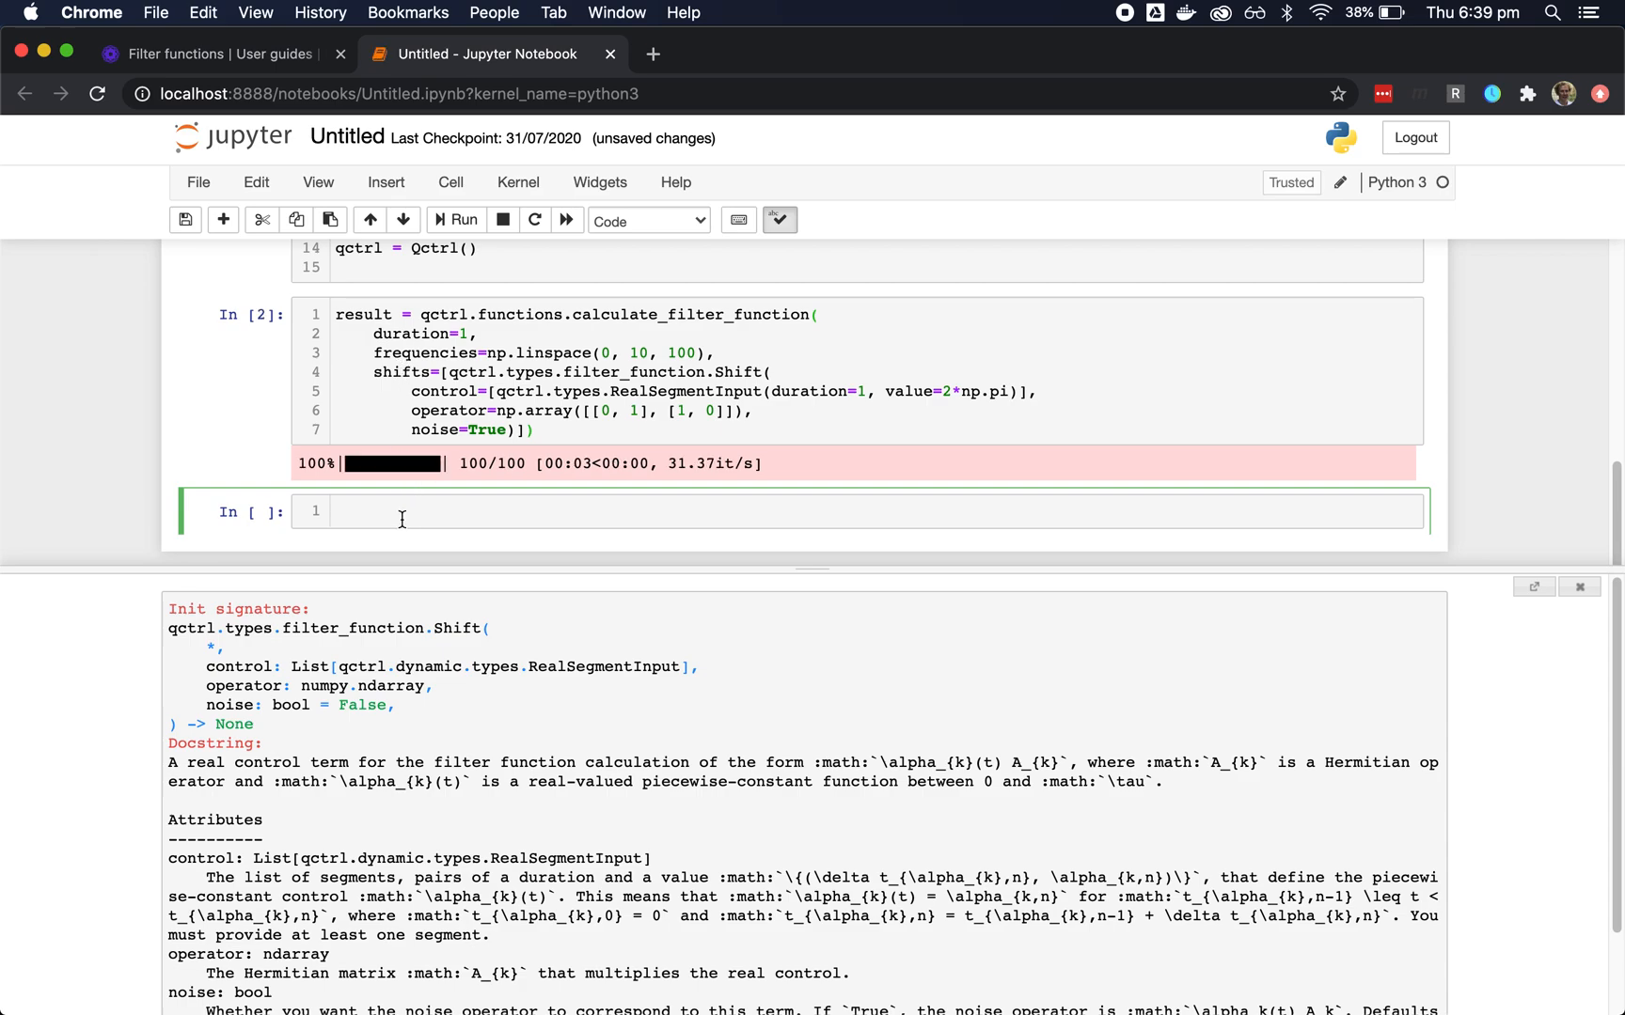
- Run the filter-function cell and output result.samples[0], inverse power ≈40.28 at frequency 0
{"action": "type", "text": "result"}
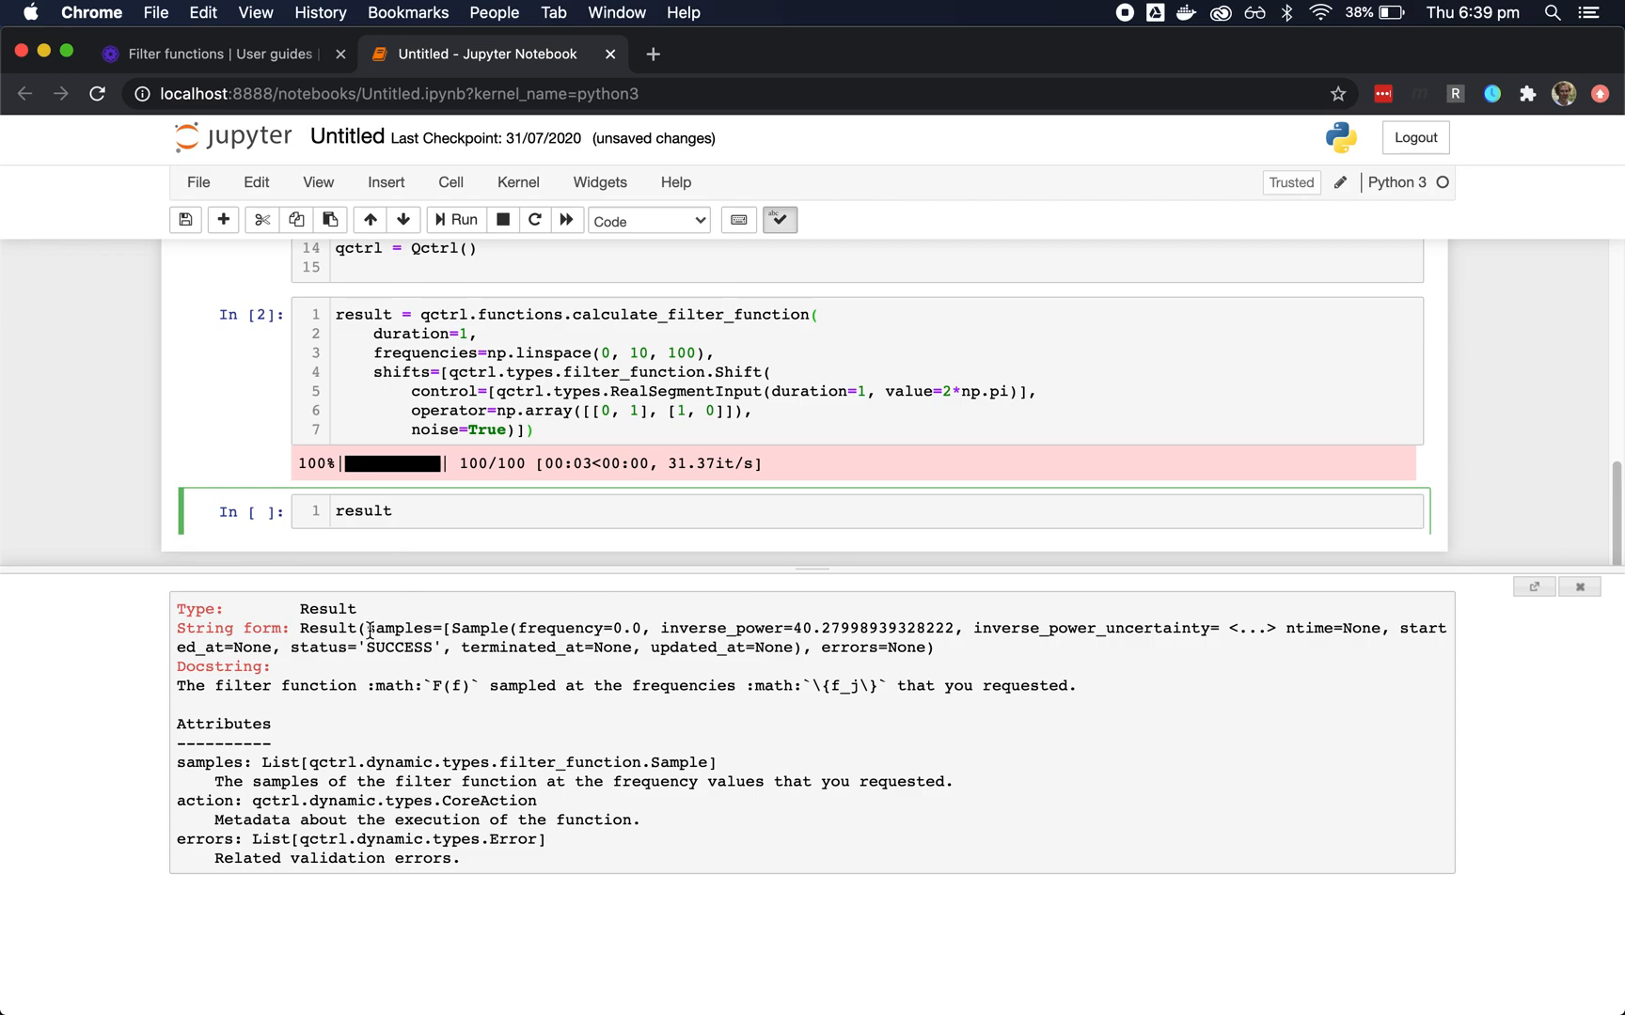
{"action": "type", "text": ".samples[0"}
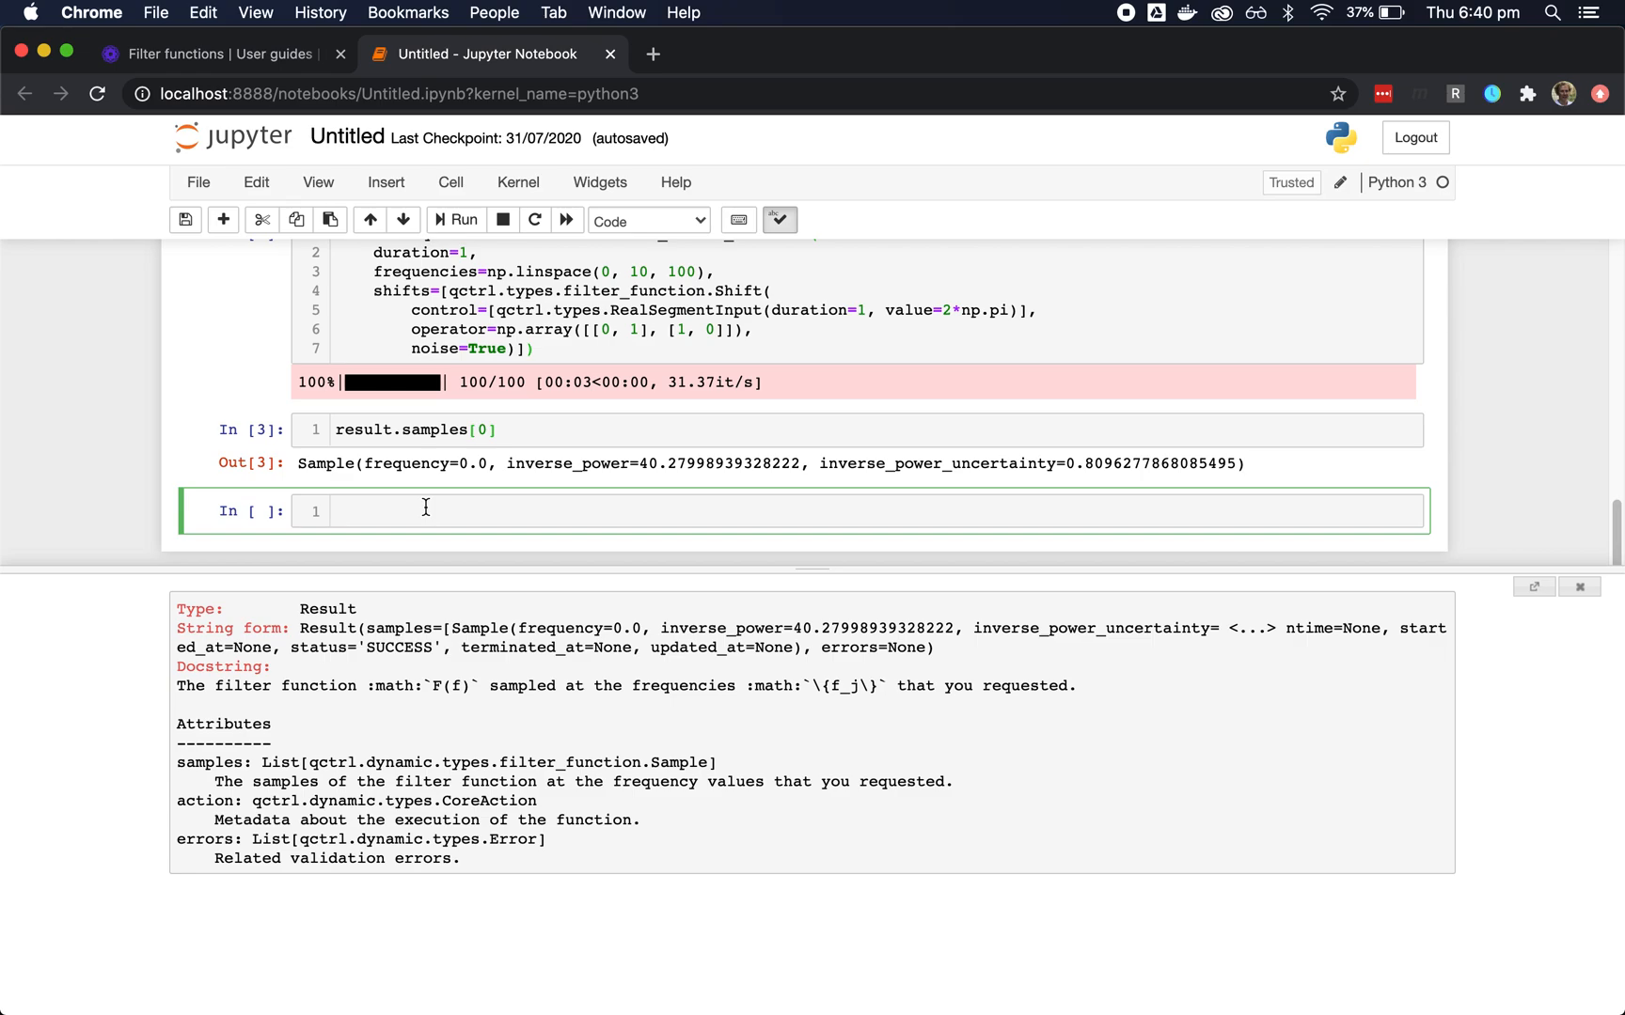
- Write plot_filter_functions(plt.figure(), {"control": map(asdict, result.samples)}) to plot the samples
{"action": "type", "text": "plot_filter_functions"}
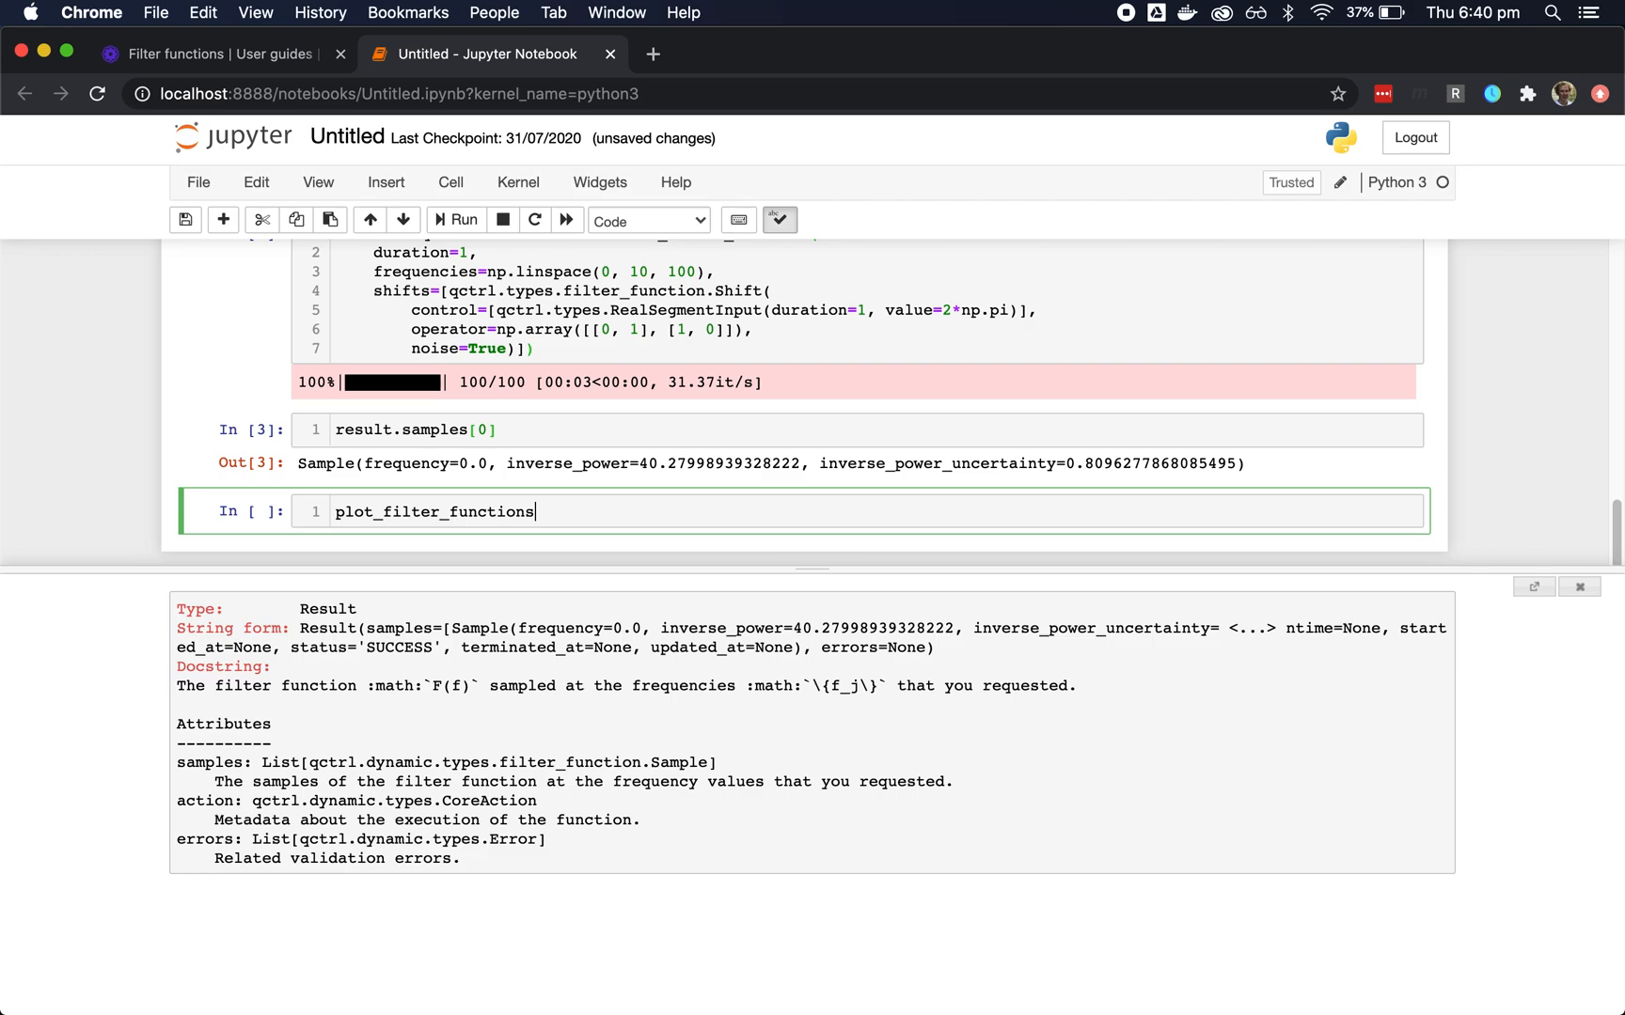
{"action": "type", "text": "(plt.figure(),"}
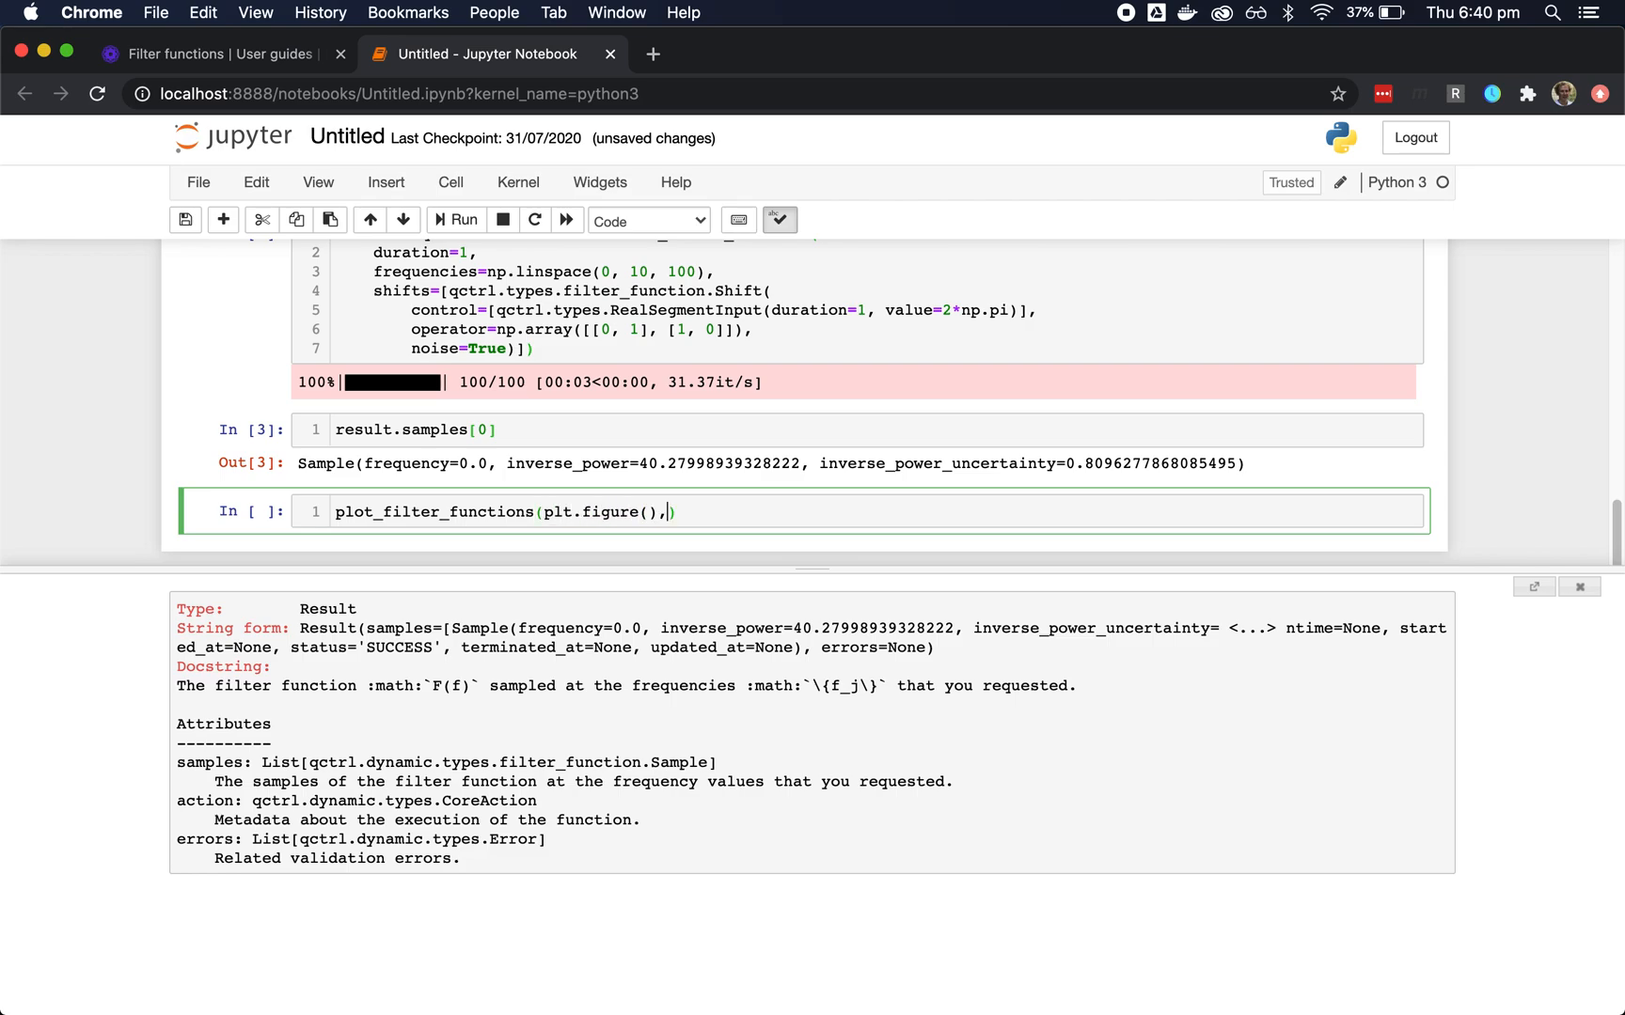
{"action": "type", "text": "{\"control\"}"}
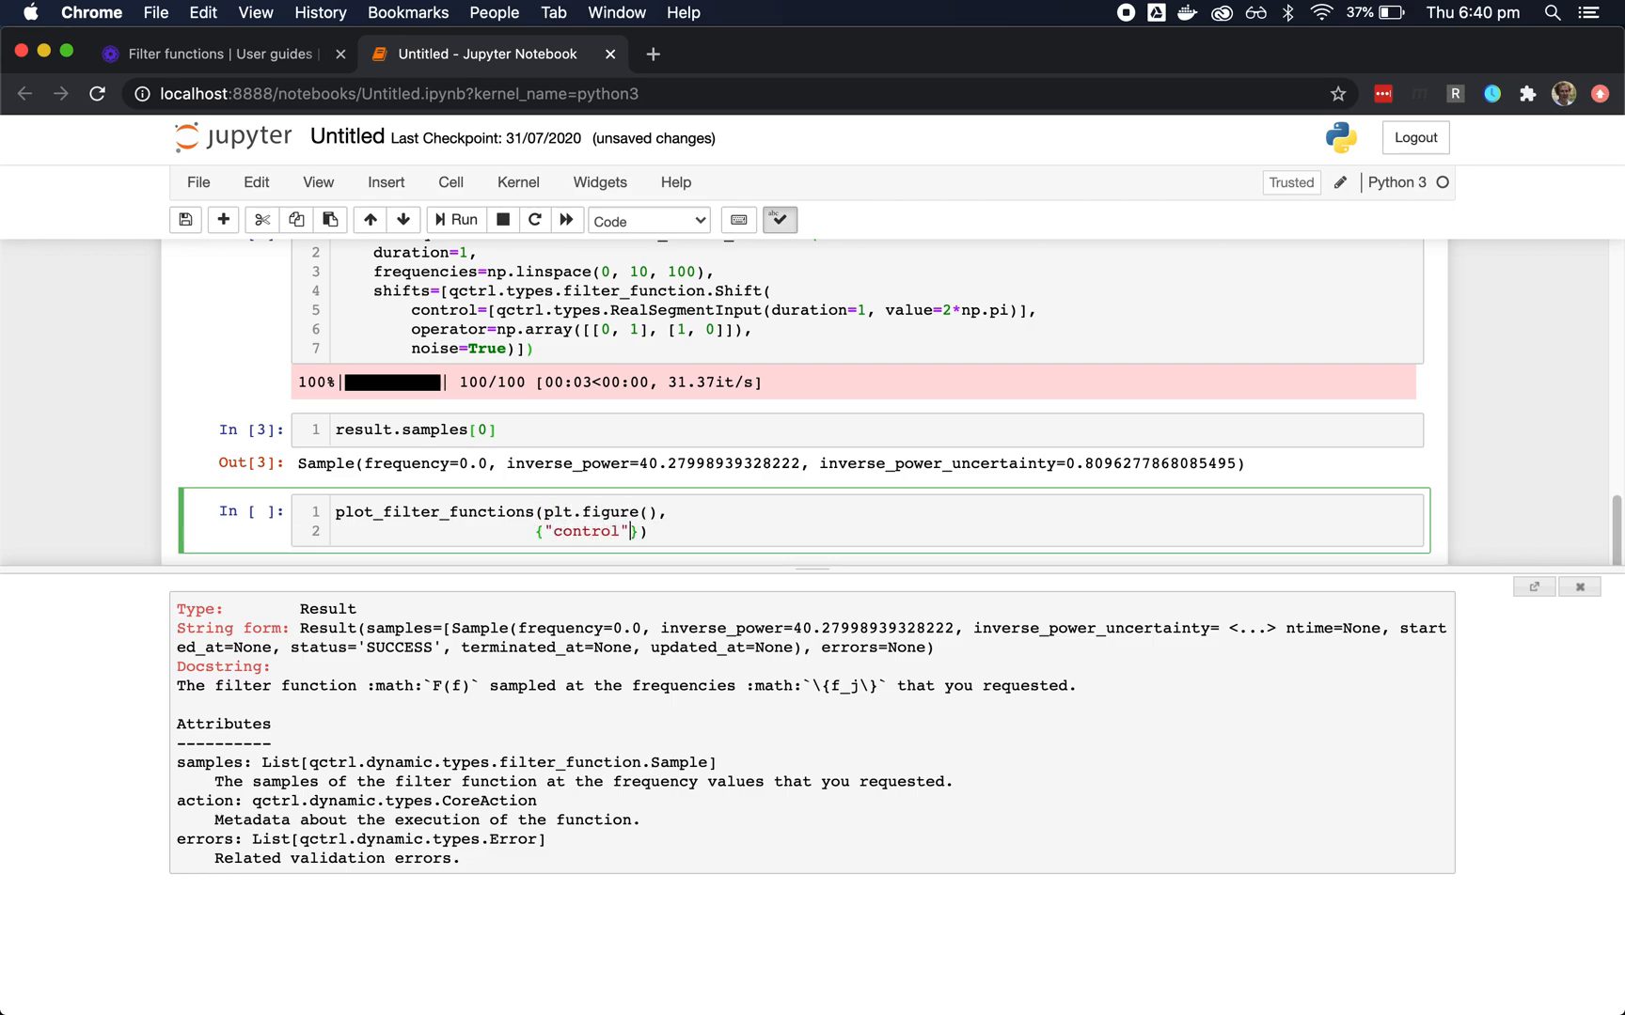
{"action": "type", "text": ":"}
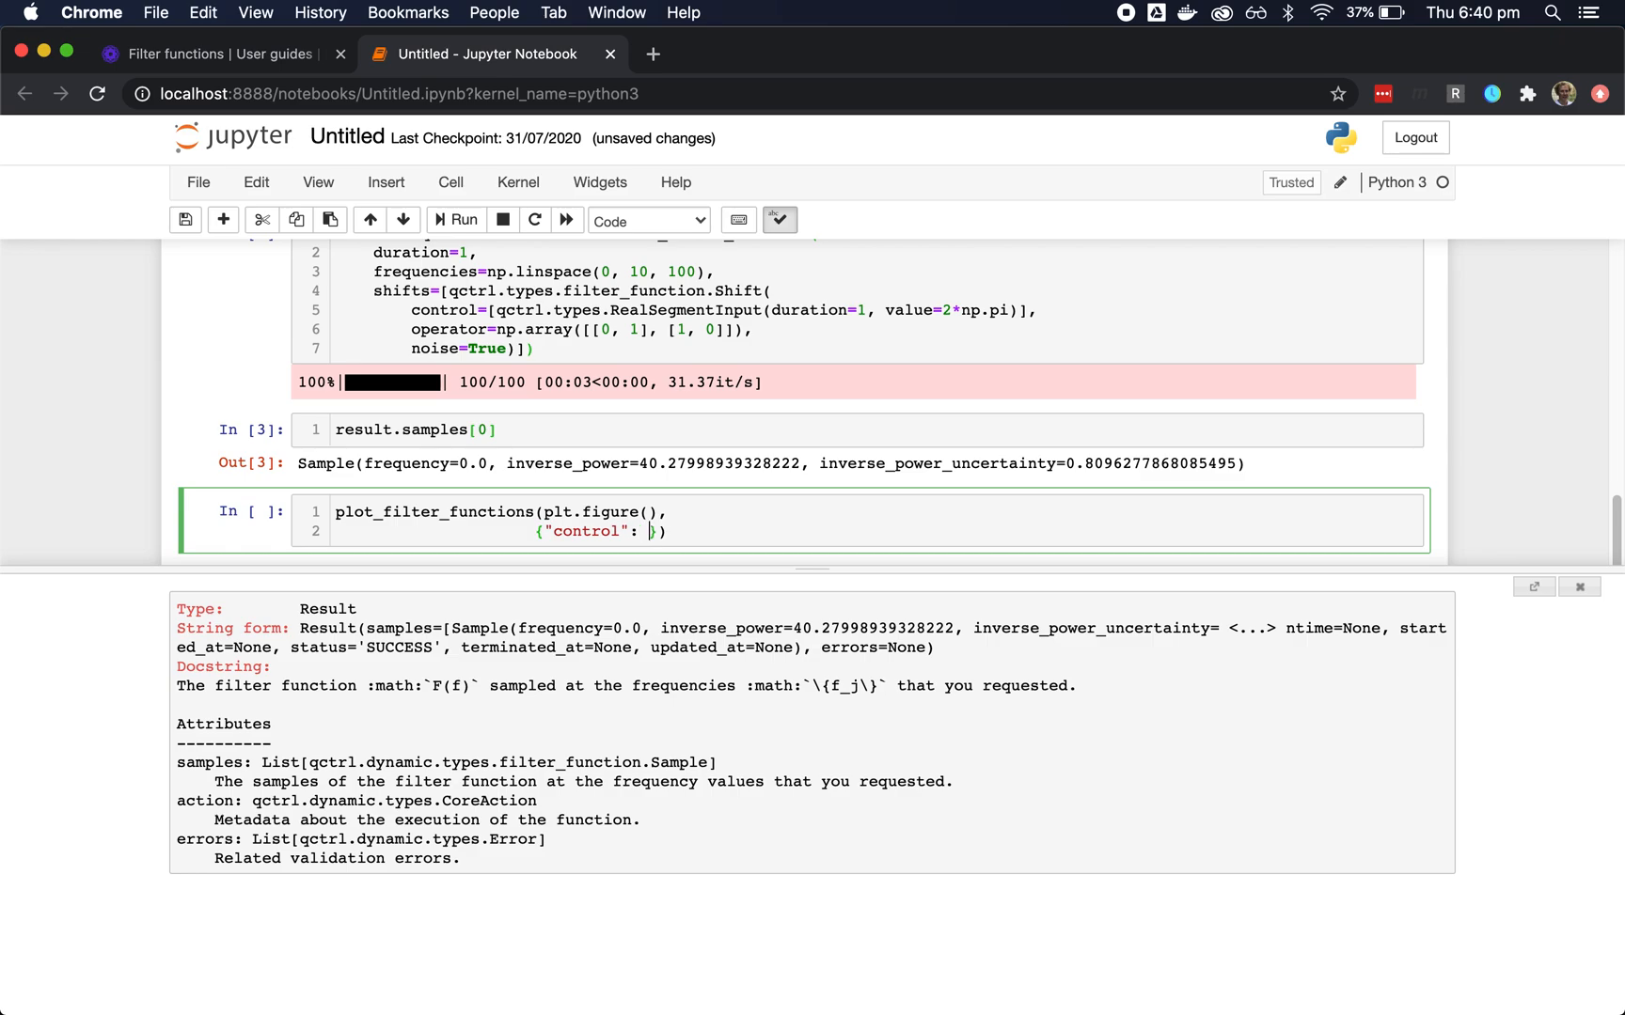
{"action": "mouse_move", "coordinate": [451, 494]}
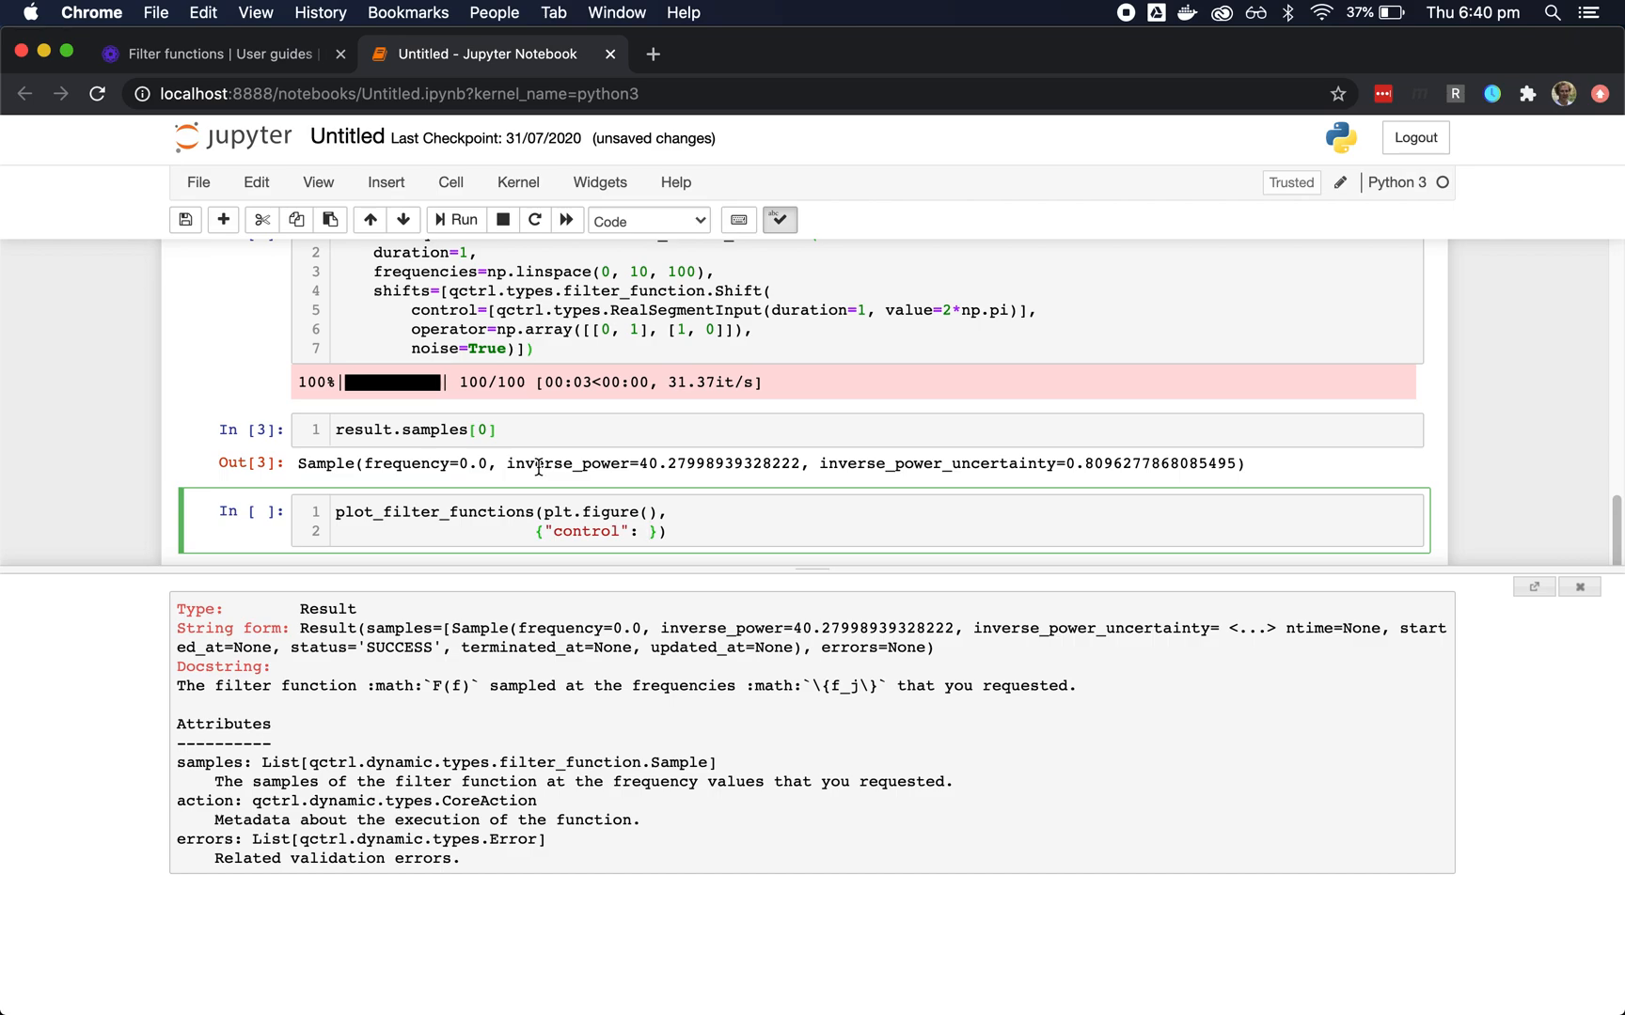
{"action": "left_click", "coordinate": [651, 533]}
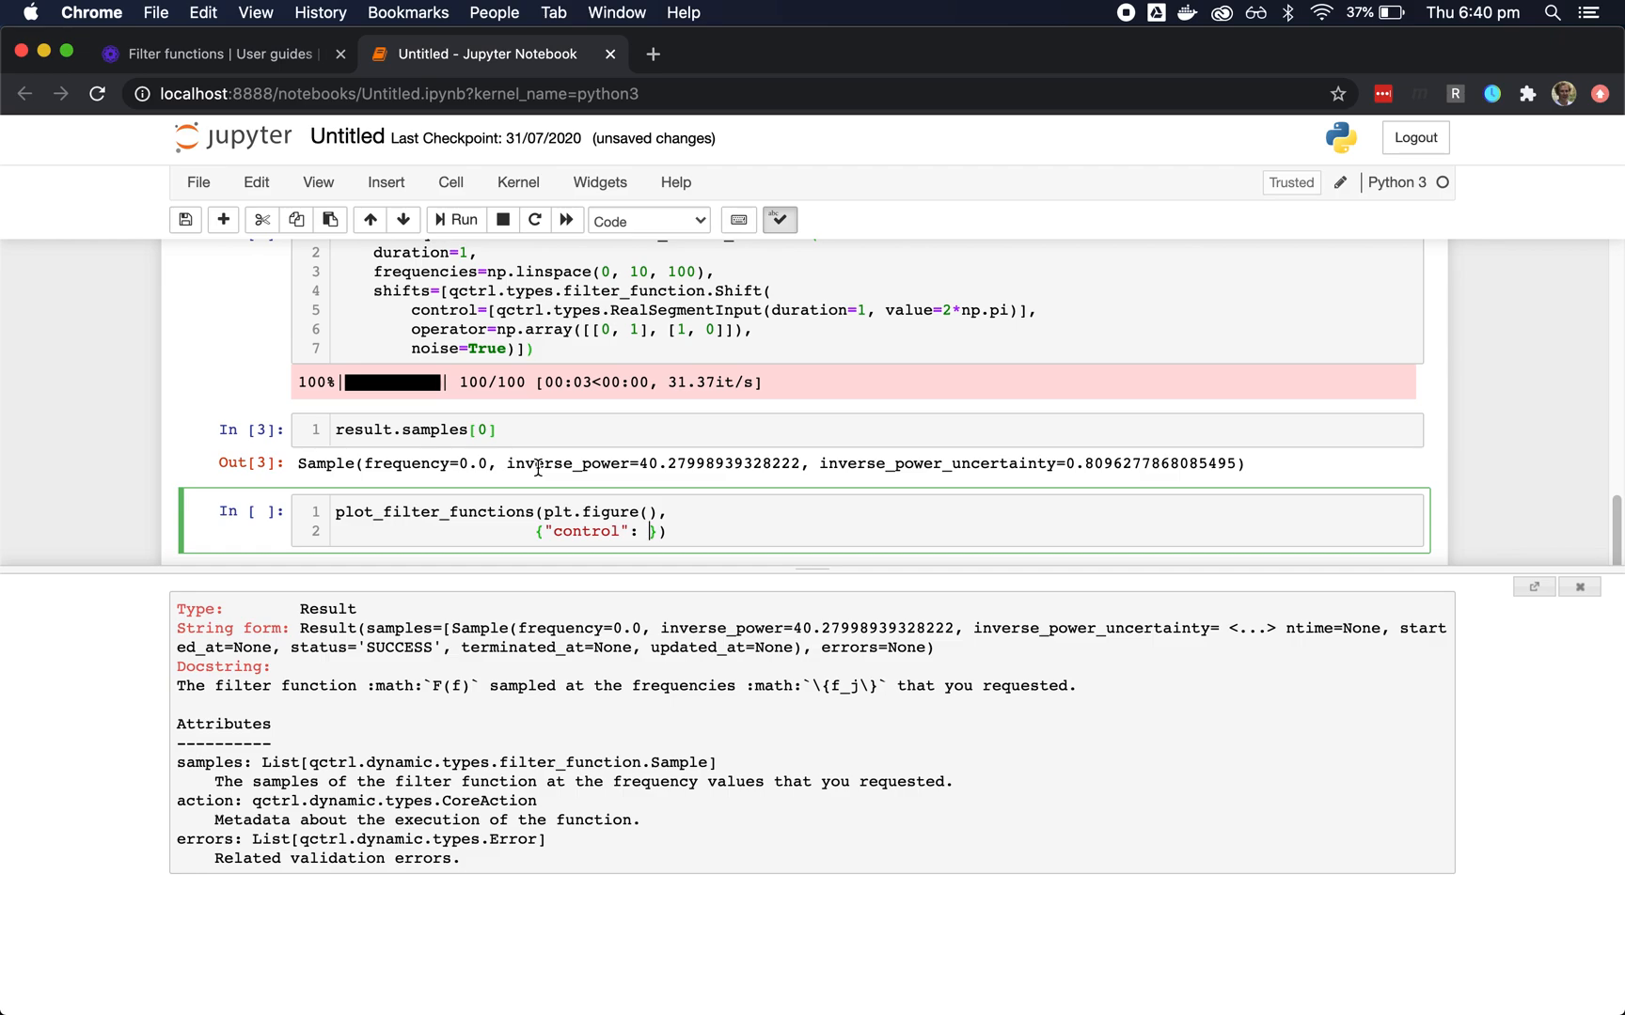
{"action": "mouse_move", "coordinate": [444, 428]}
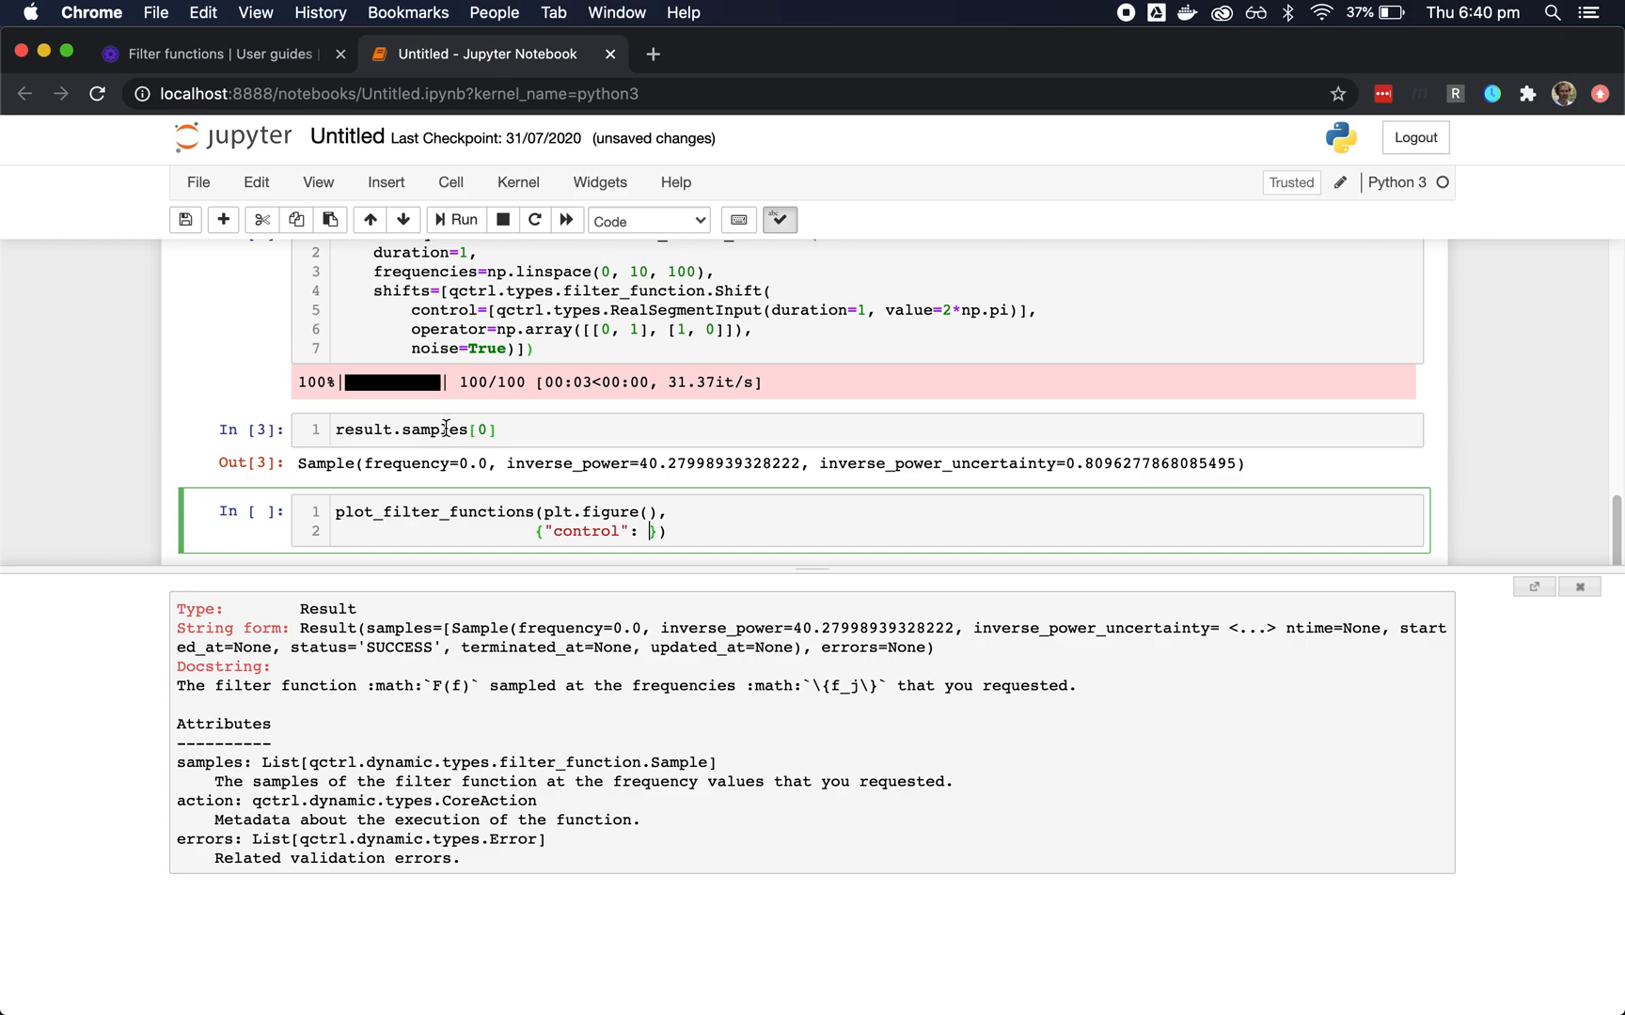
{"action": "type", "text": "map(asdict)"}
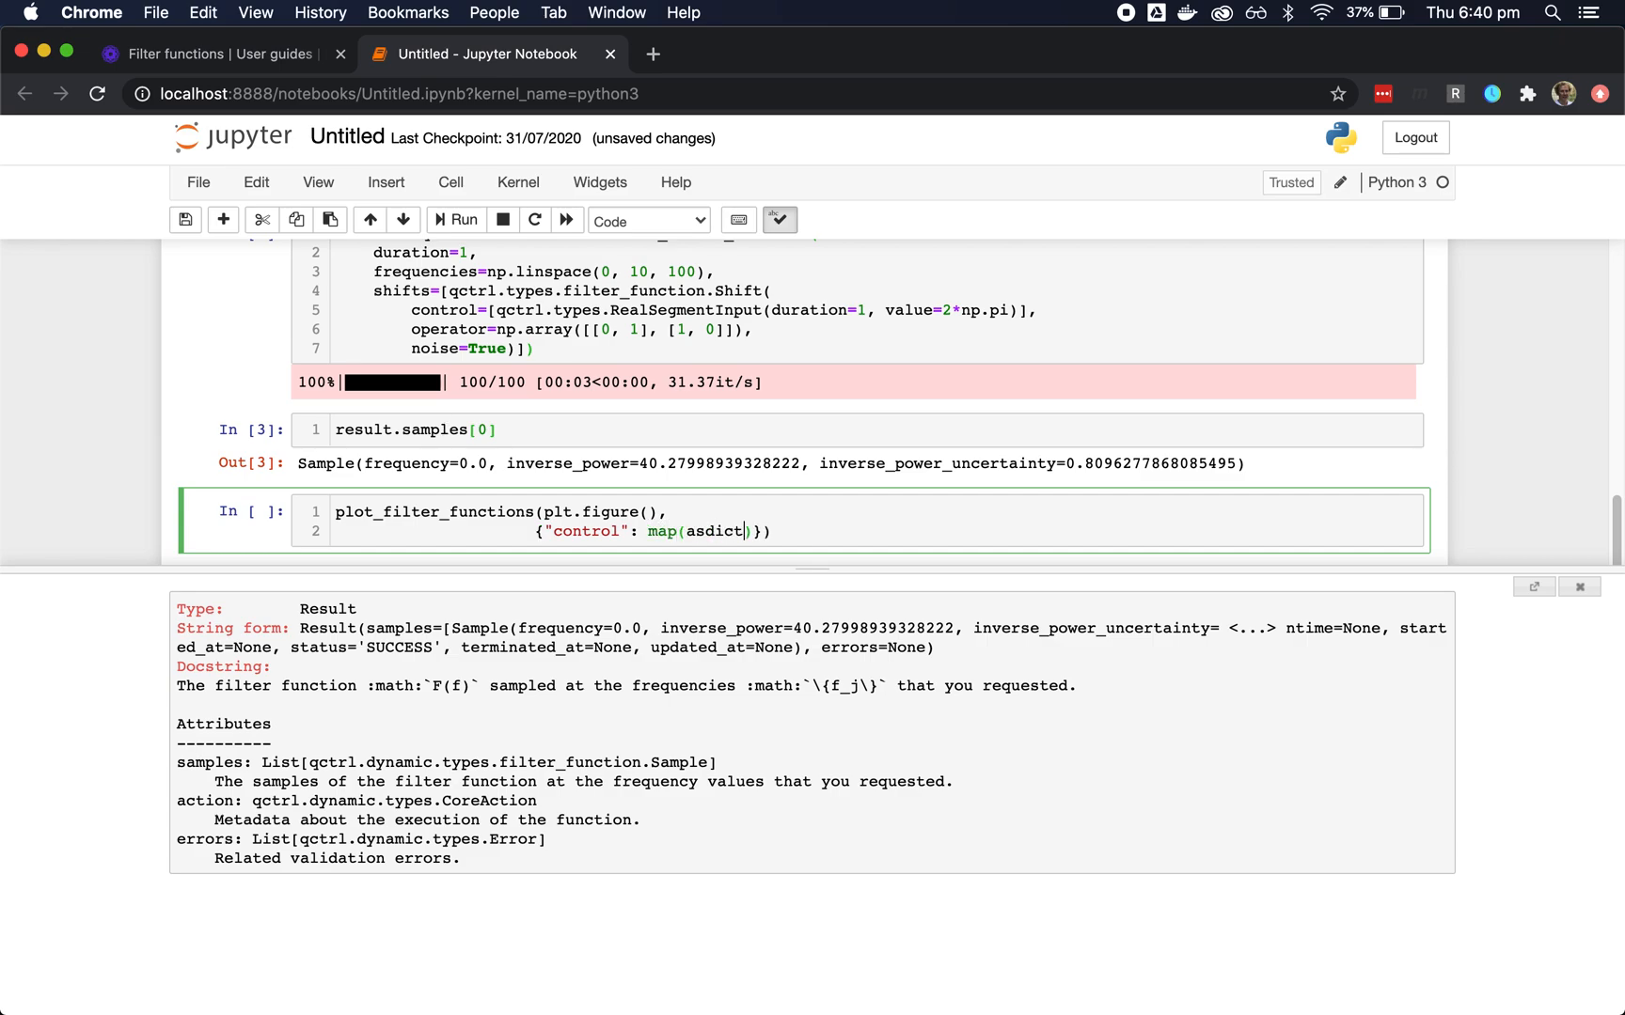
{"action": "type", "text": ", samples"}
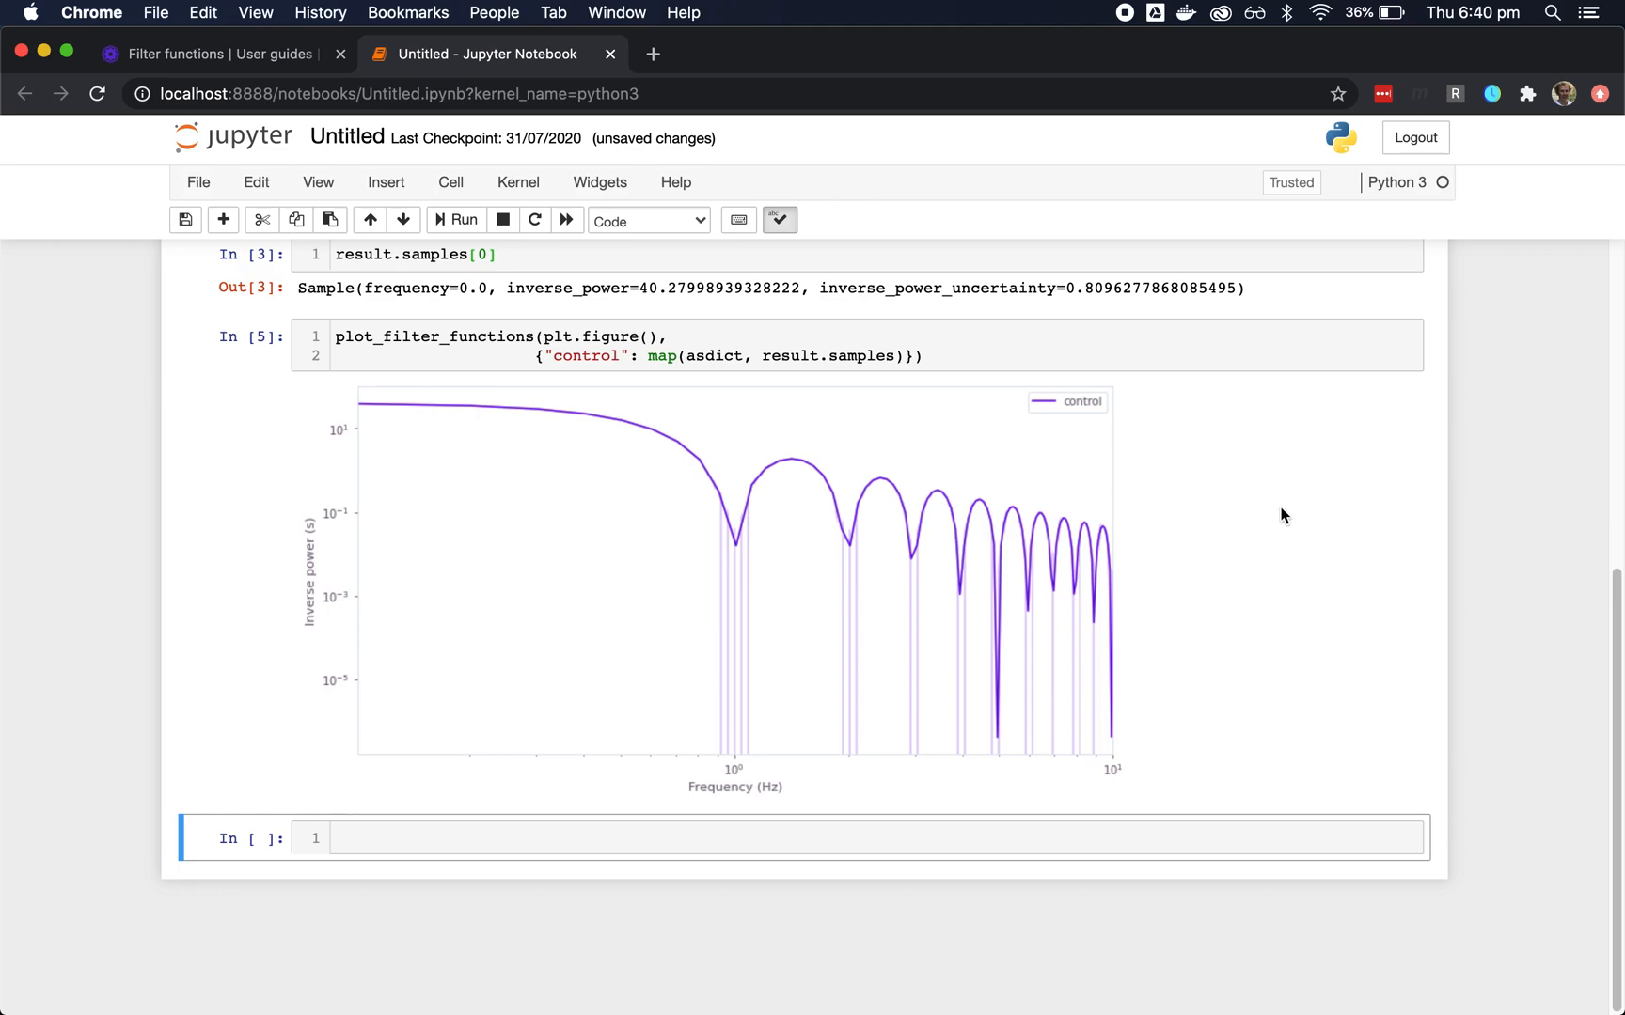
{"action": "mouse_move", "coordinate": [1264, 507]}
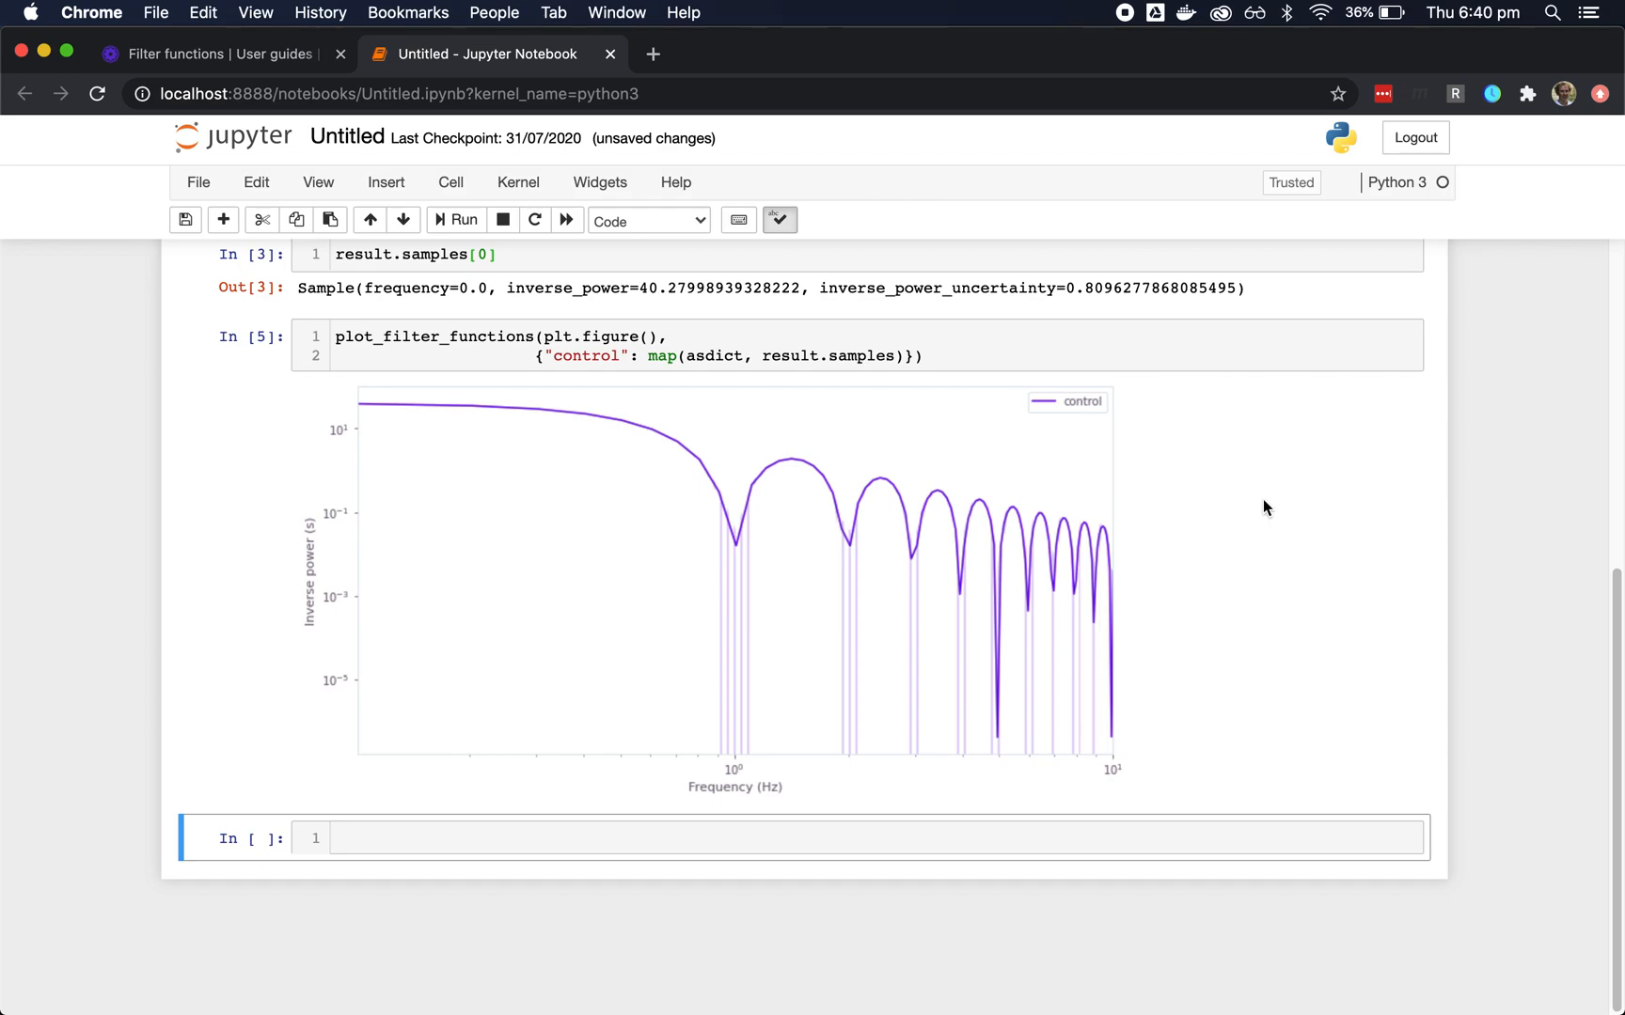
{"action": "mouse_move", "coordinate": [1262, 502]}
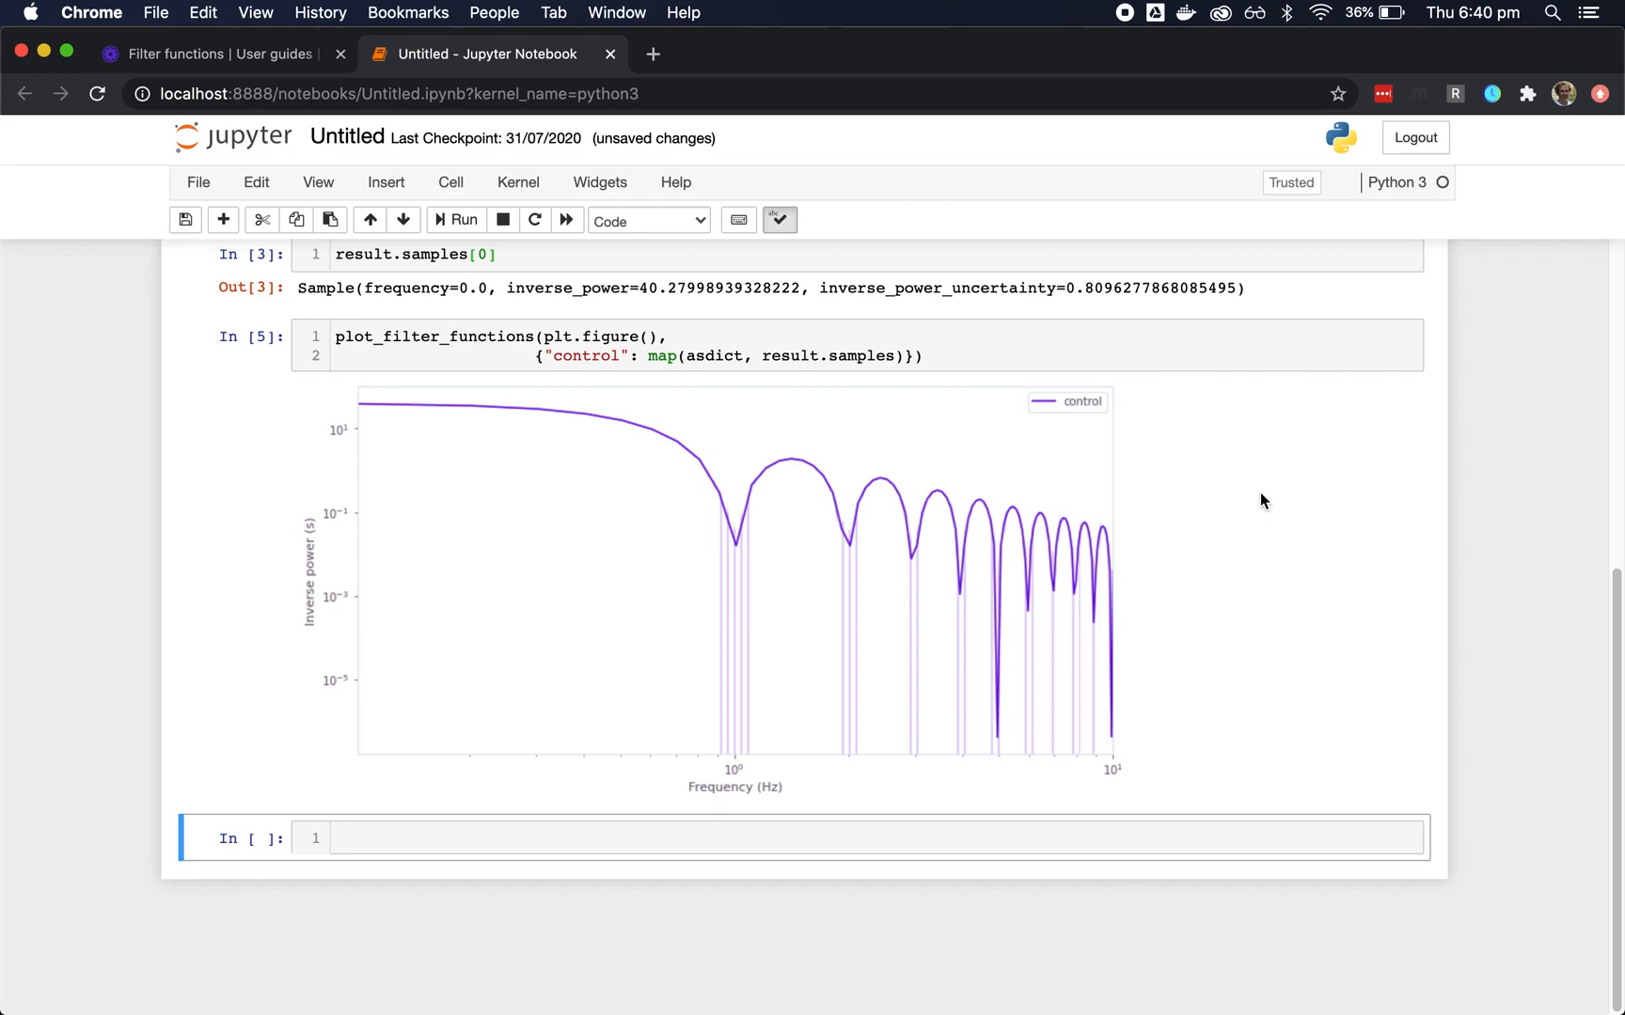